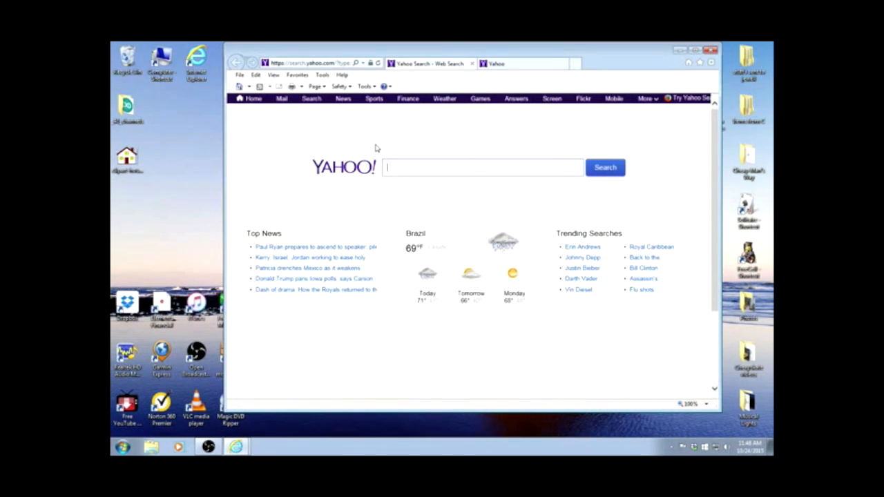
{"action": "mouse_move", "coordinate": [337, 138]}
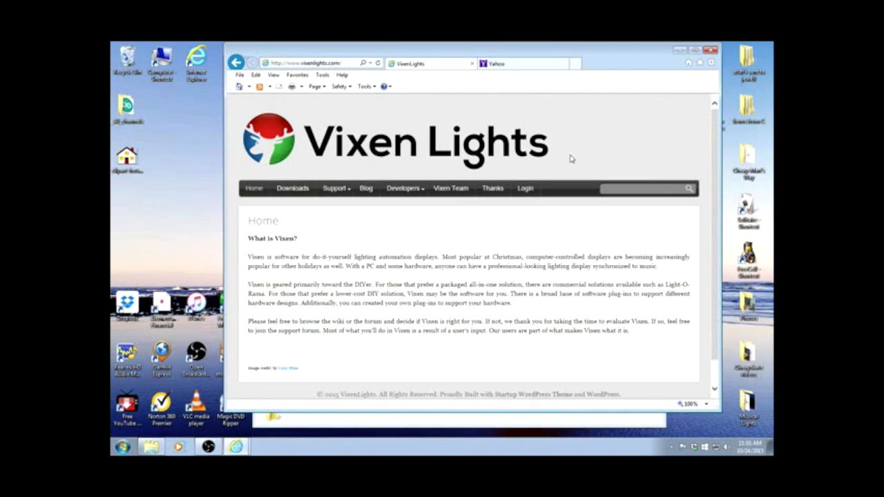
{"action": "mouse_move", "coordinate": [562, 141]}
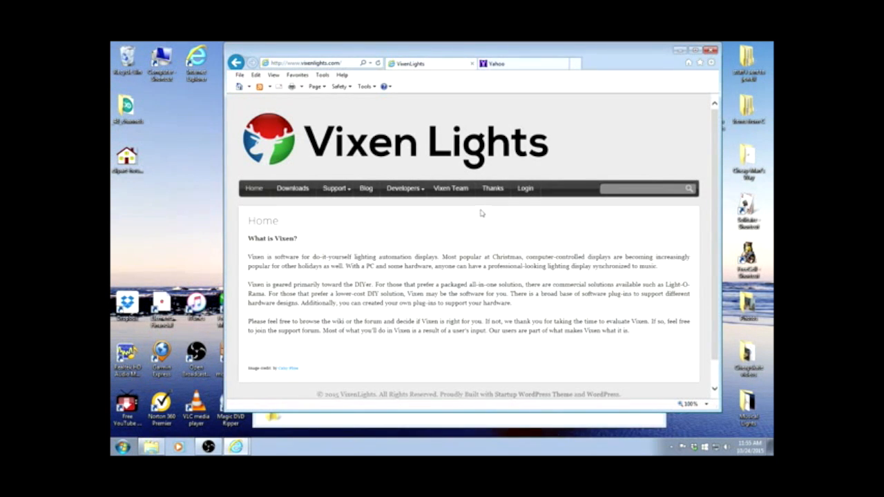
{"action": "mouse_move", "coordinate": [513, 220]}
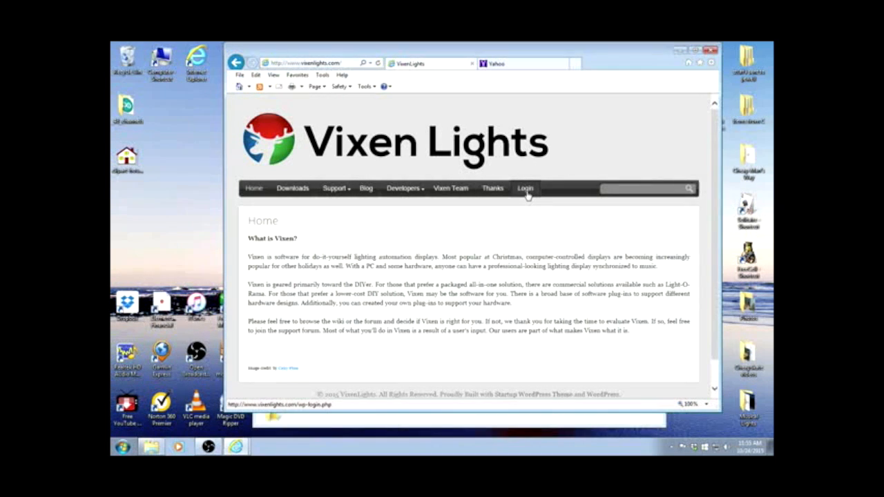
{"action": "mouse_move", "coordinate": [489, 221]}
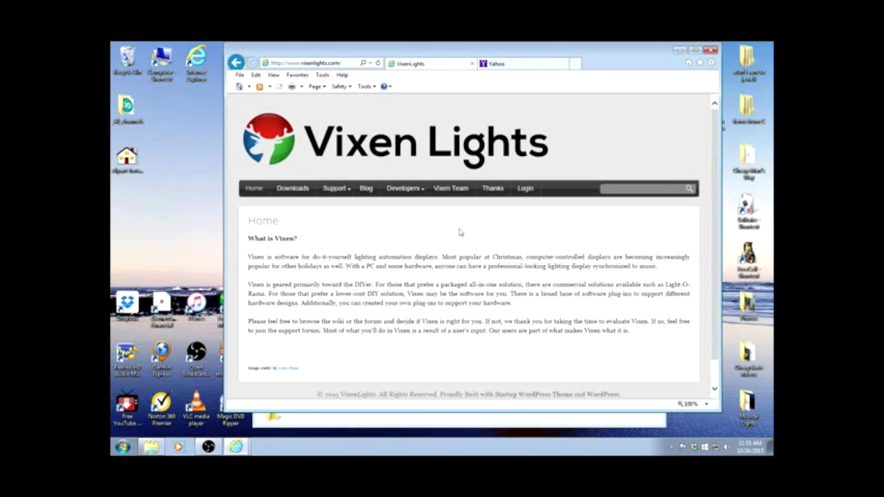
{"action": "mouse_move", "coordinate": [403, 235]}
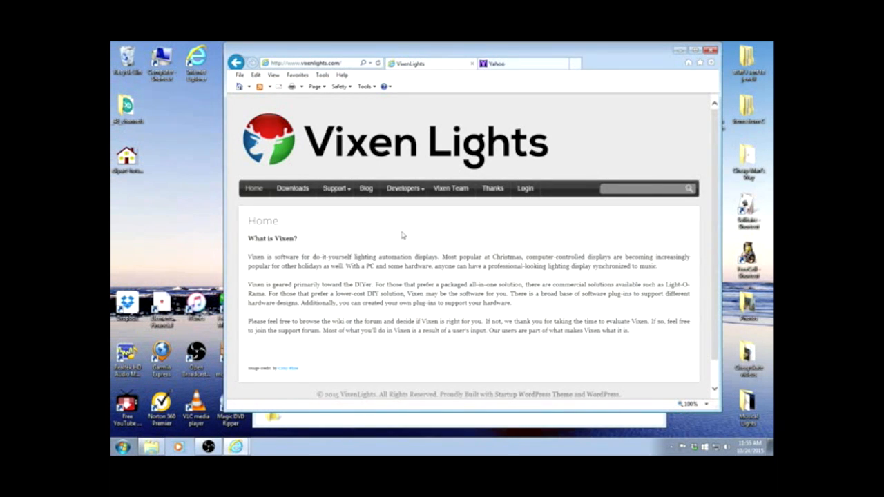
{"action": "mouse_move", "coordinate": [353, 241]}
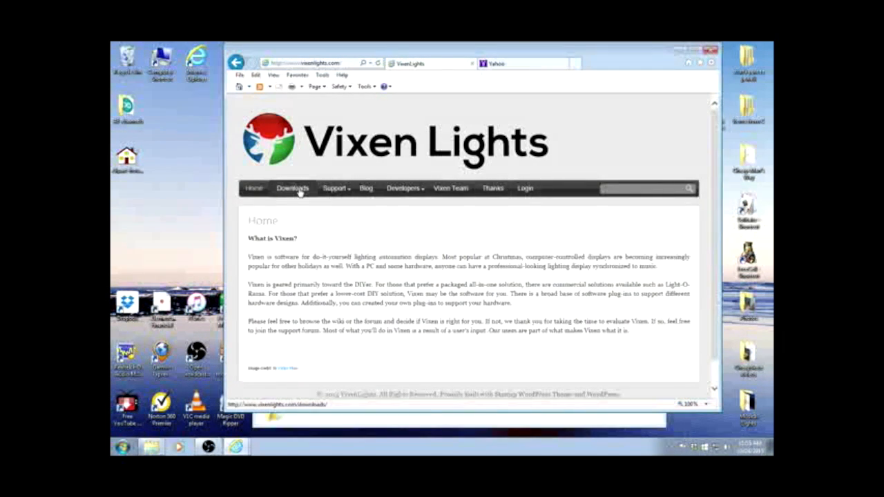
Navigate from the site's Downloads menu to the Vixen 3 Downloads page
{"action": "left_click", "coordinate": [293, 188]}
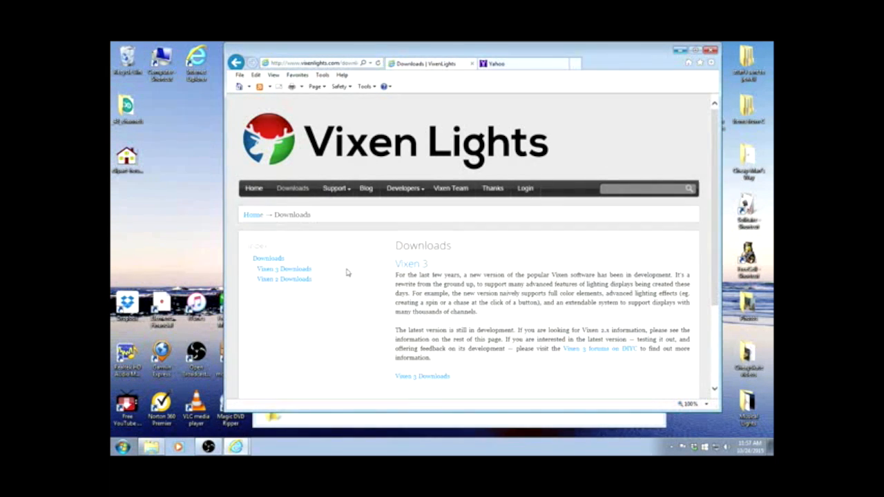
{"action": "mouse_move", "coordinate": [290, 269]}
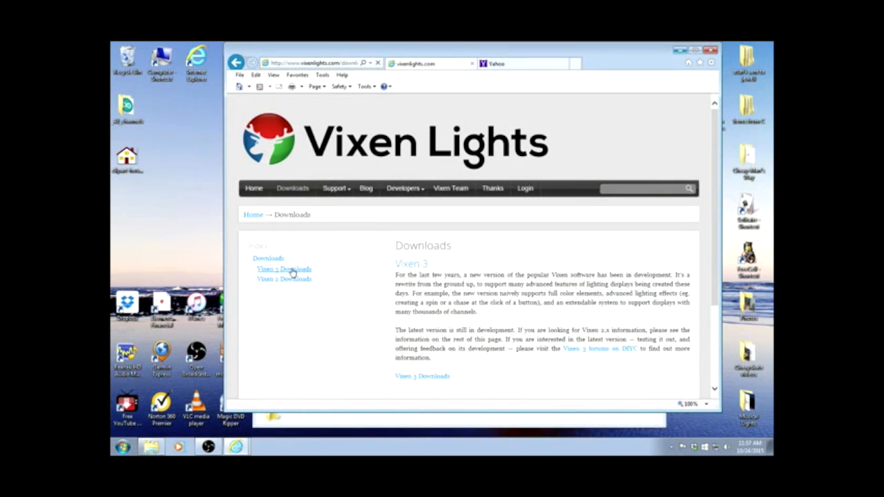
{"action": "left_click", "coordinate": [285, 268]}
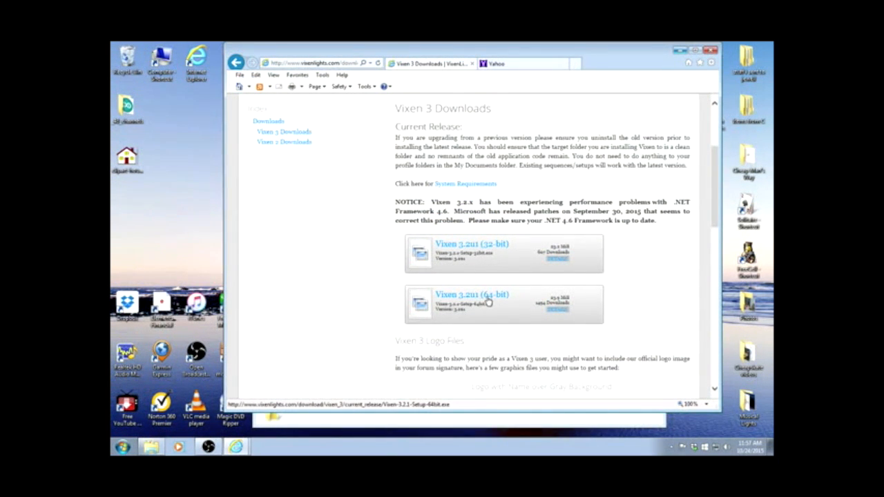
{"action": "mouse_move", "coordinate": [489, 310]}
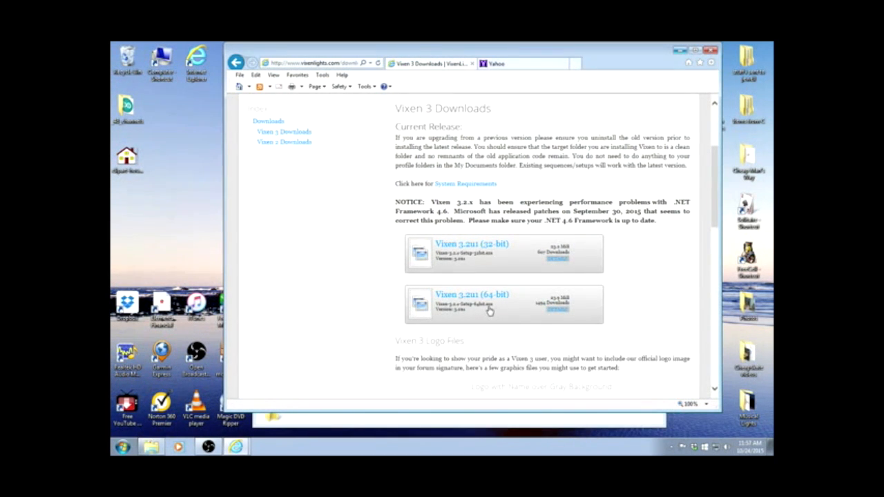
{"action": "mouse_move", "coordinate": [486, 314]}
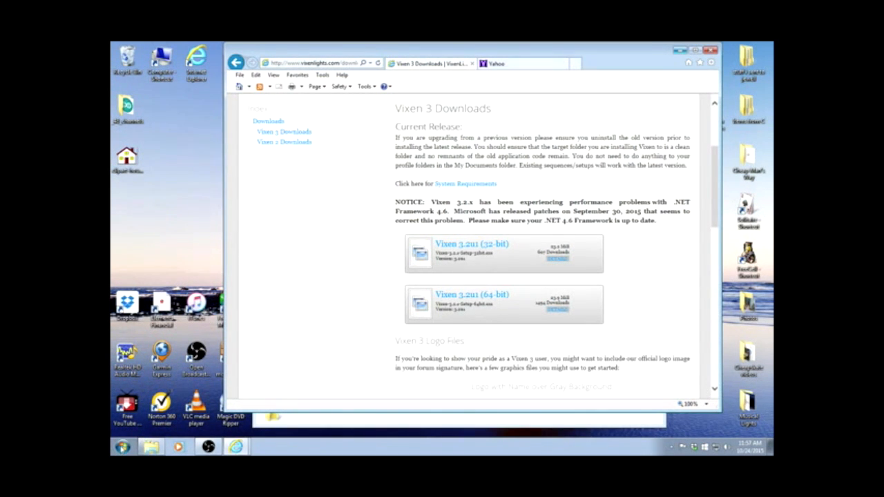
{"action": "left_click", "coordinate": [121, 446]}
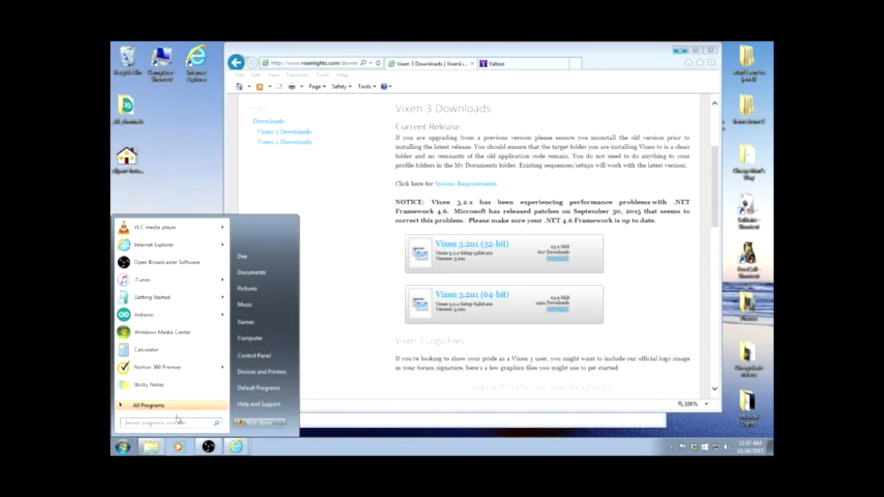
{"action": "right_click", "coordinate": [249, 338]}
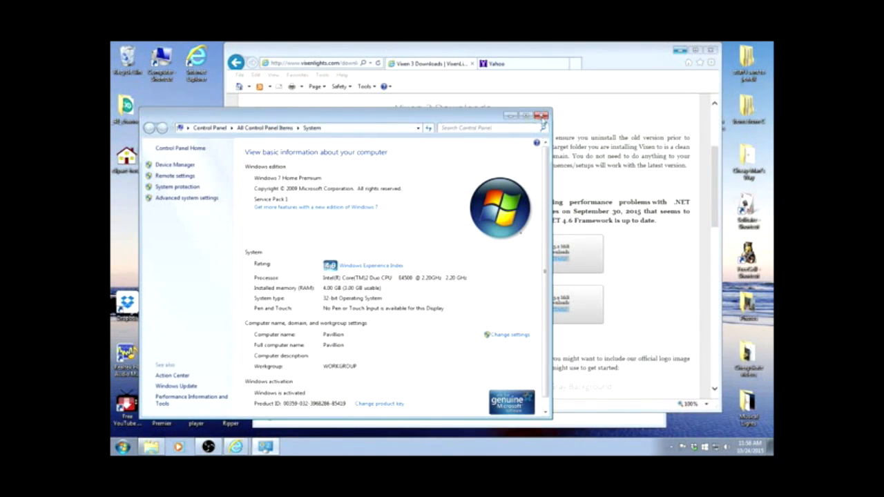
{"action": "left_click", "coordinate": [543, 116]}
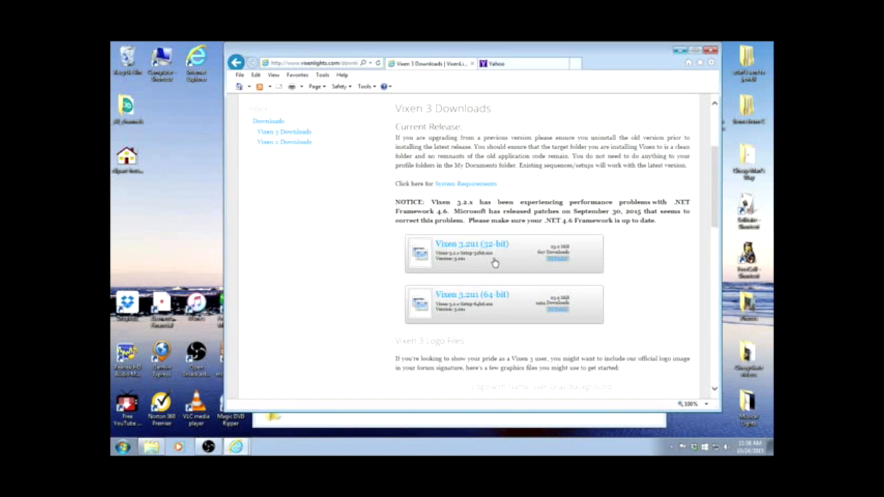
Scroll the downloads page down past the logo files to the Previous Releases table
{"action": "scroll", "scroll_direction": "down", "scroll_amount": 3}
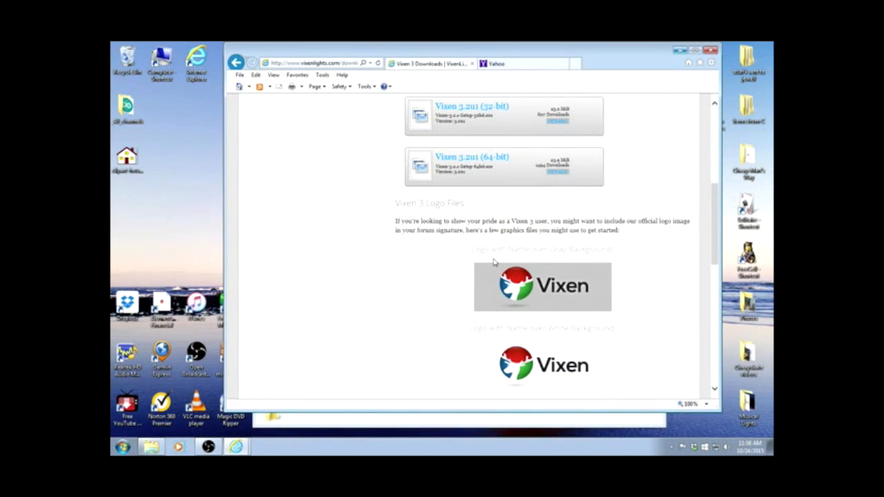
{"action": "scroll", "scroll_direction": "down", "scroll_amount": 3}
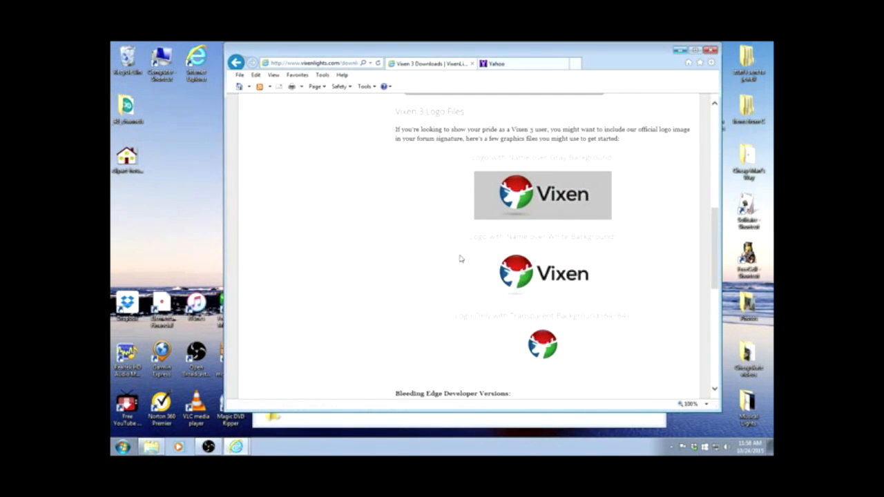
{"action": "mouse_move", "coordinate": [424, 271]}
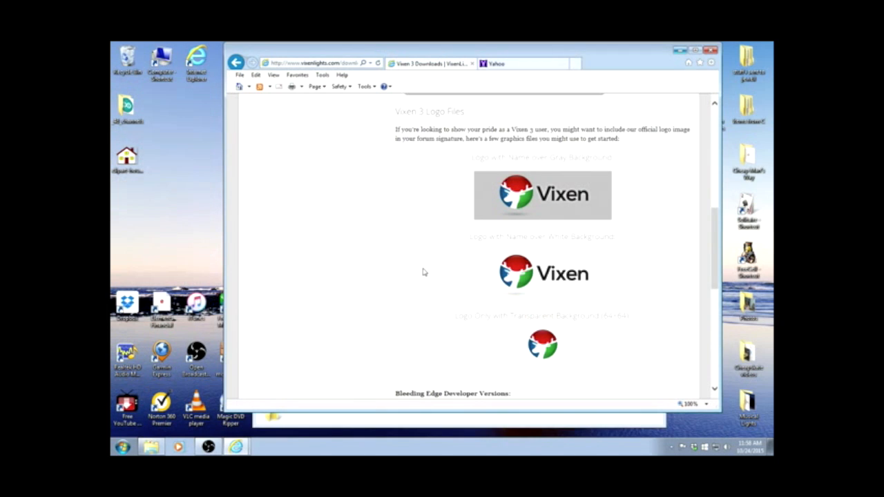
{"action": "mouse_move", "coordinate": [408, 274]}
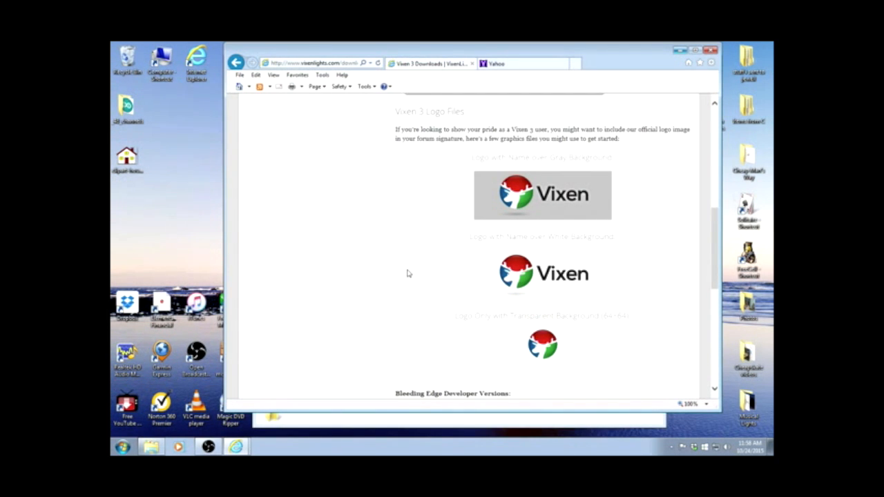
{"action": "mouse_move", "coordinate": [585, 214]}
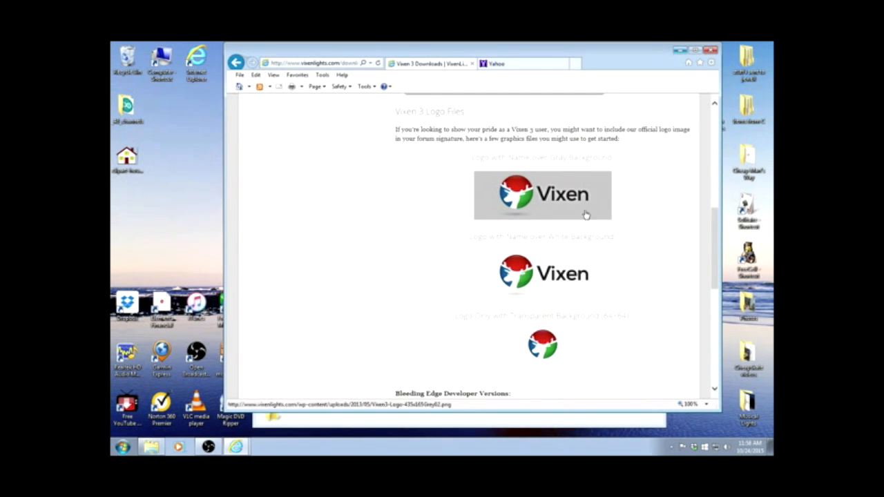
{"action": "mouse_move", "coordinate": [450, 264]}
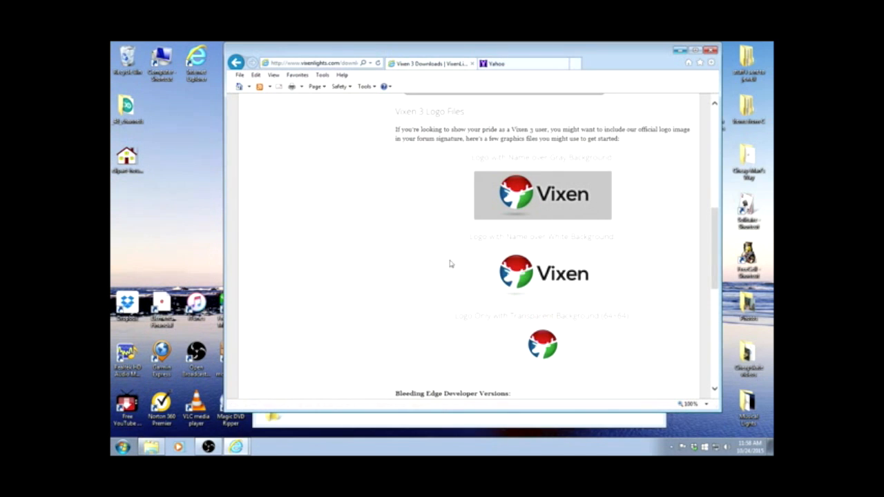
{"action": "mouse_move", "coordinate": [409, 260]}
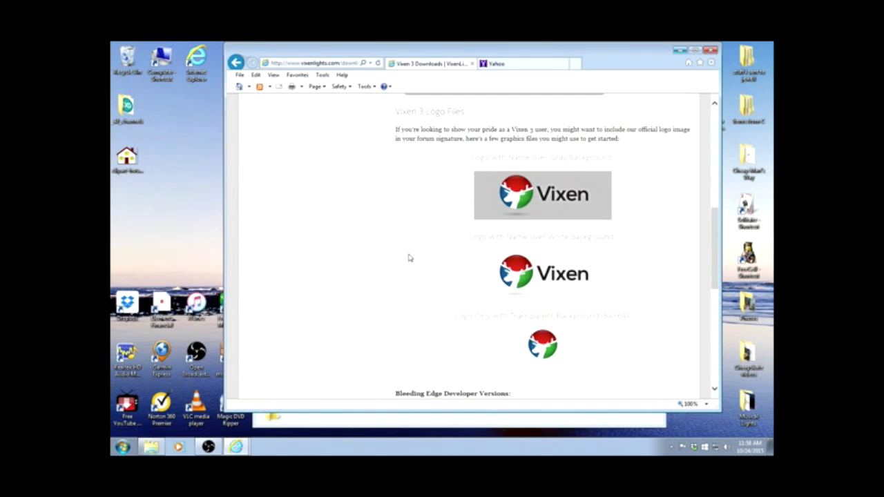
{"action": "scroll", "scroll_direction": "down", "scroll_amount": 3}
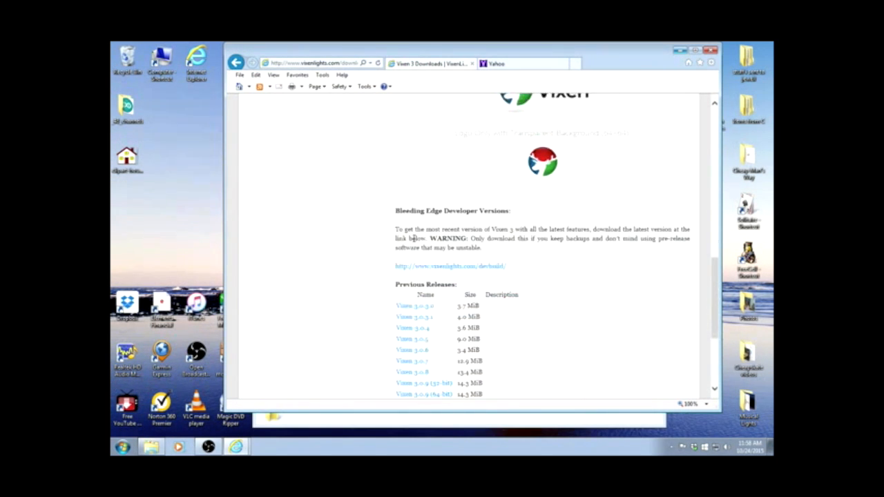
{"action": "scroll", "scroll_direction": "down", "scroll_amount": 3}
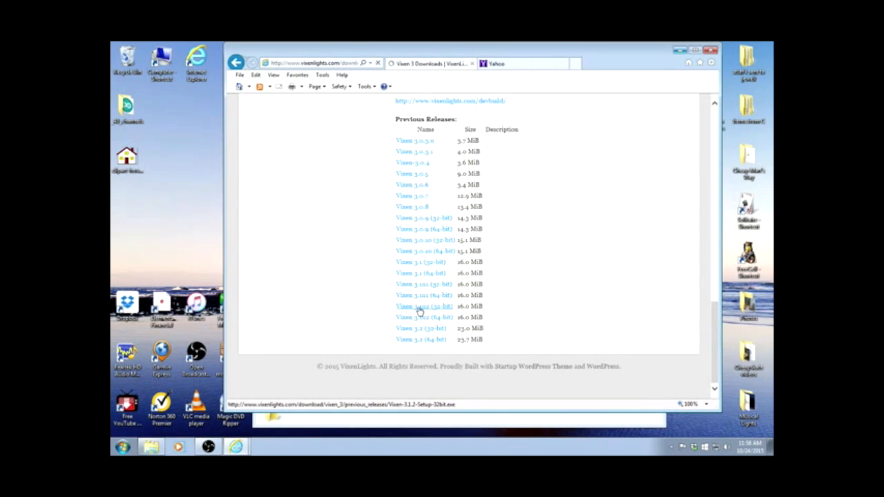
Run the 32-bit Vixen 3.1 installer and accept the welcome, license and release-notes pages
{"action": "left_click", "coordinate": [422, 307]}
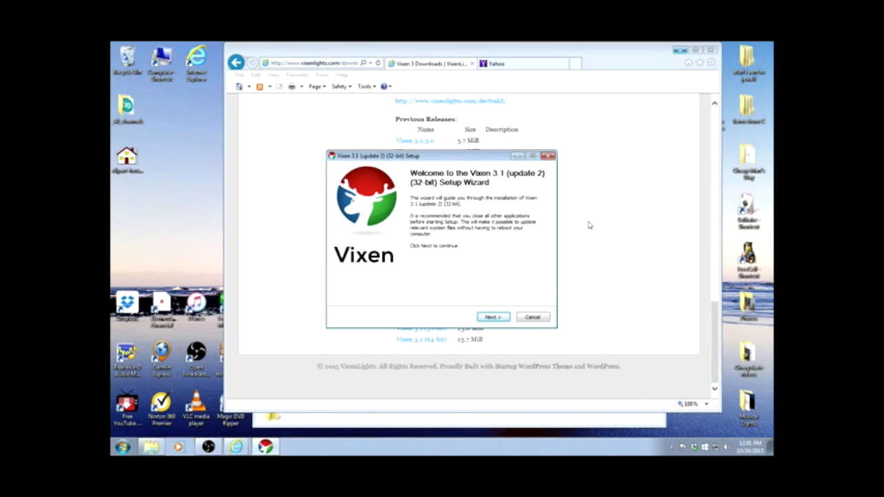
{"action": "mouse_move", "coordinate": [577, 285]}
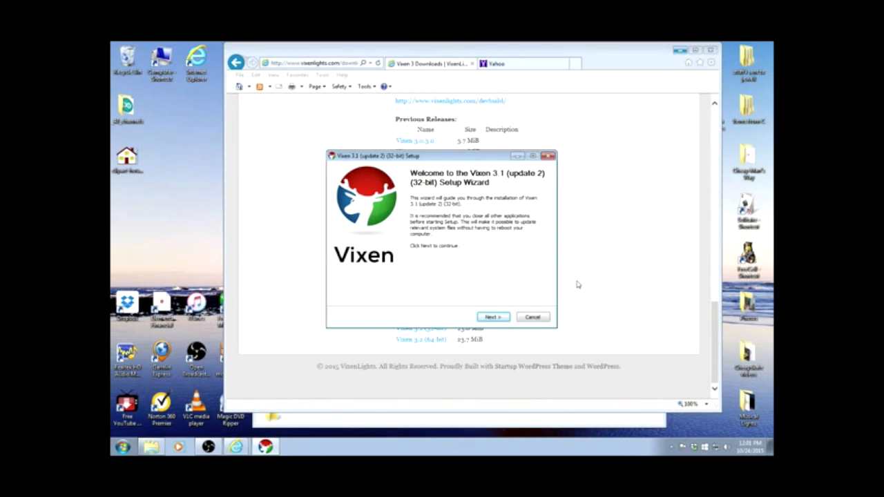
{"action": "left_click", "coordinate": [491, 316]}
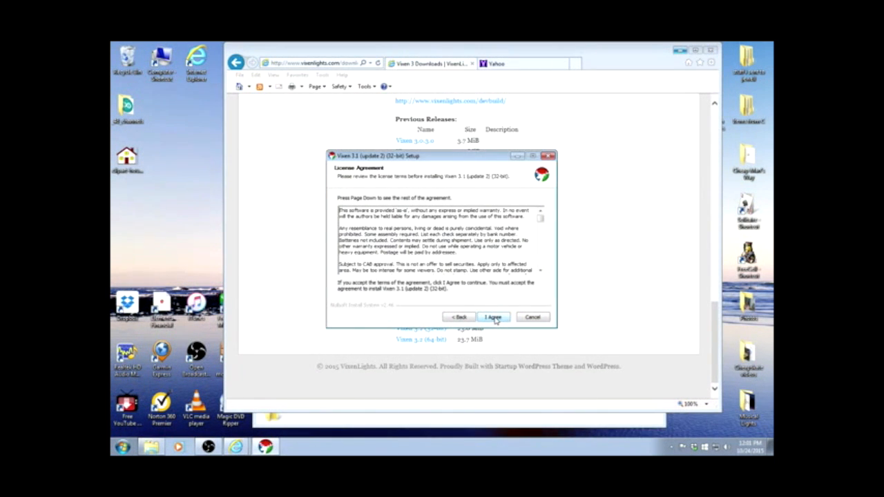
{"action": "left_click", "coordinate": [492, 316]}
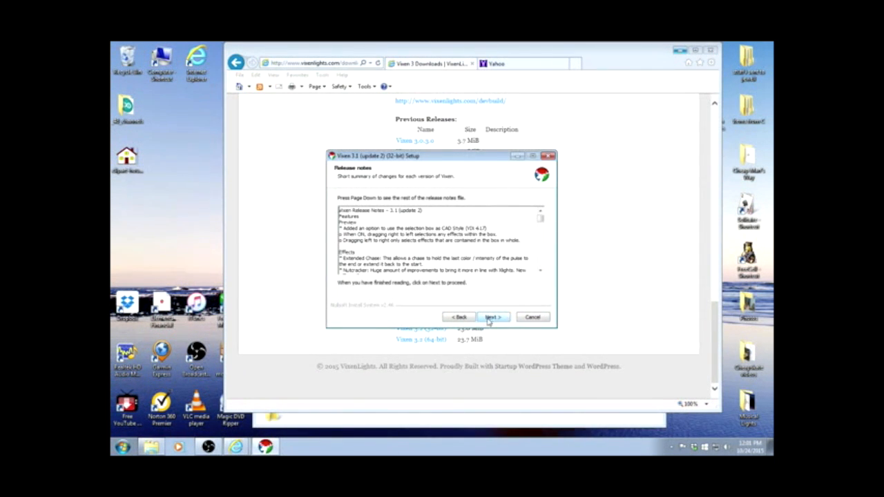
{"action": "left_click", "coordinate": [492, 317]}
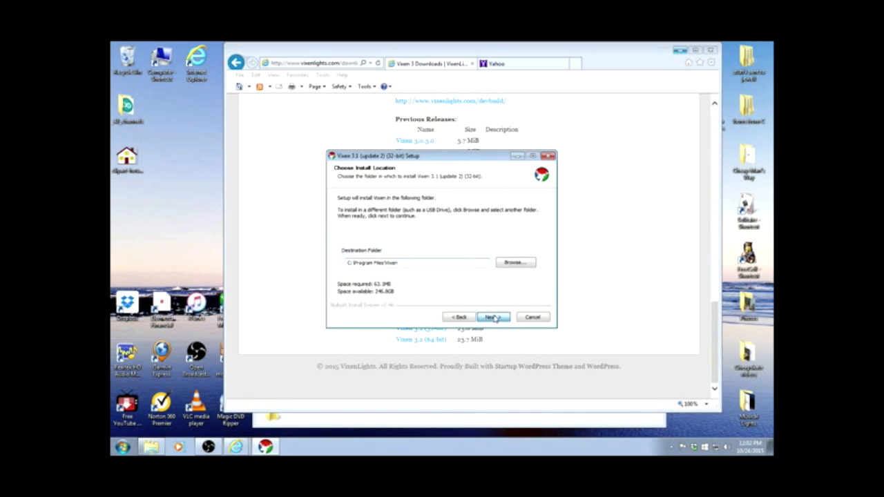
Keep the default install location and Start Menu folder so Vixen 3.1 installs
{"action": "left_click", "coordinate": [492, 316]}
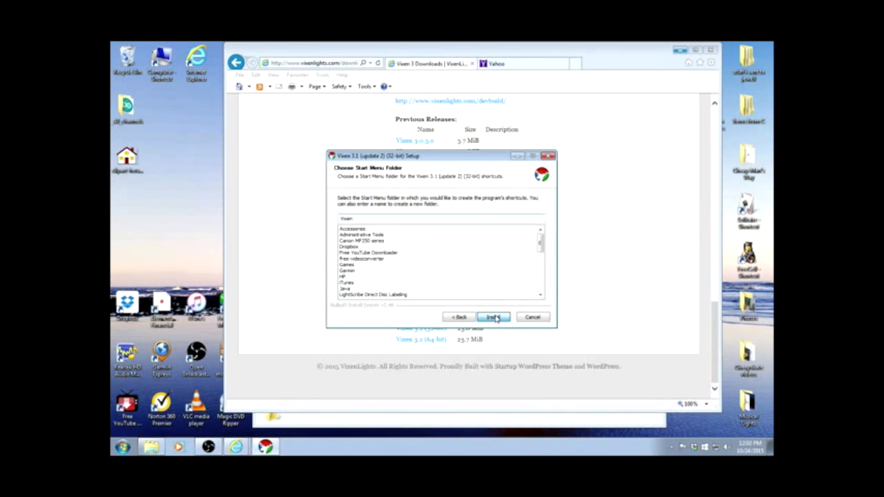
{"action": "left_click", "coordinate": [493, 316]}
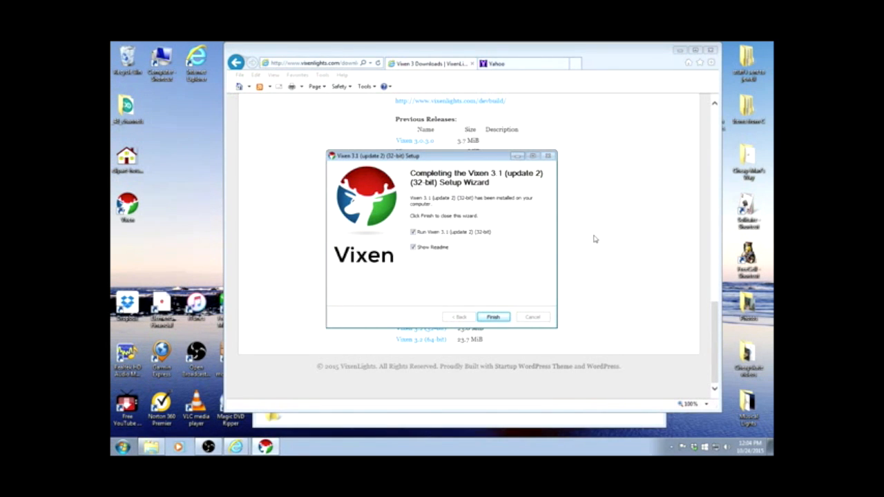
{"action": "mouse_move", "coordinate": [581, 226]}
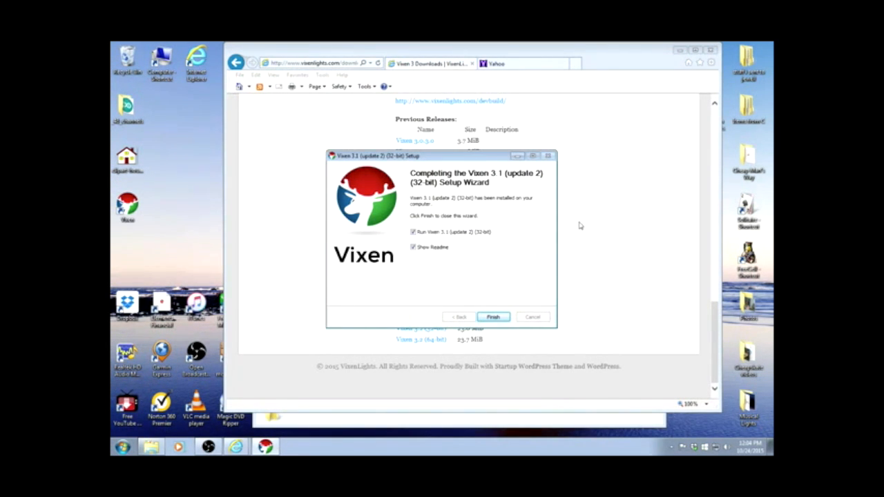
{"action": "mouse_move", "coordinate": [530, 246]}
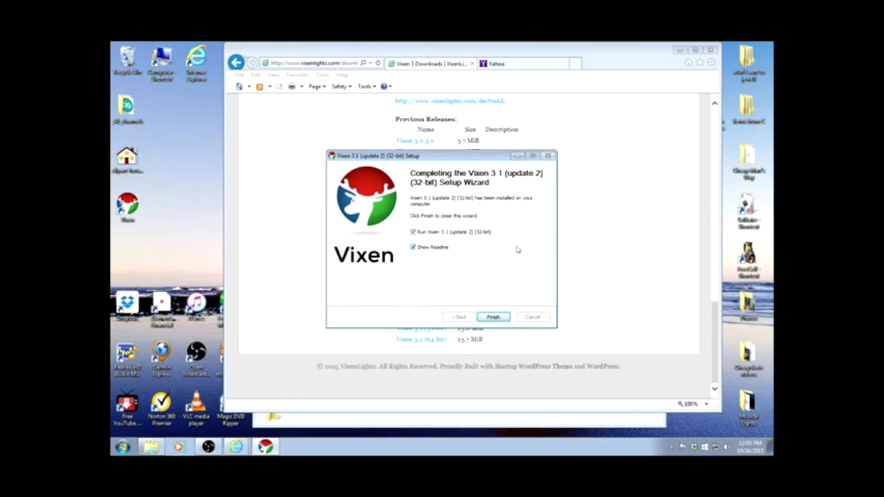
{"action": "mouse_move", "coordinate": [489, 269]}
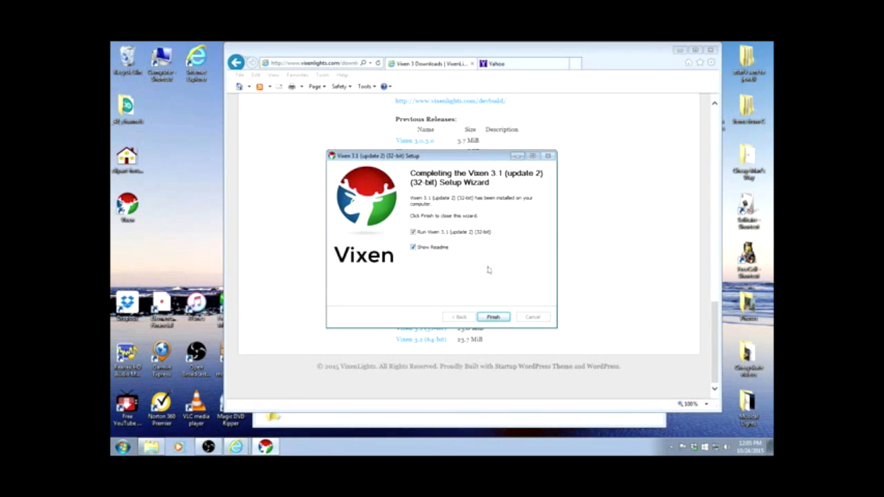
Uncheck Show Readme and Run Vixen 3.1, then finish the setup wizard
{"action": "left_click", "coordinate": [413, 247]}
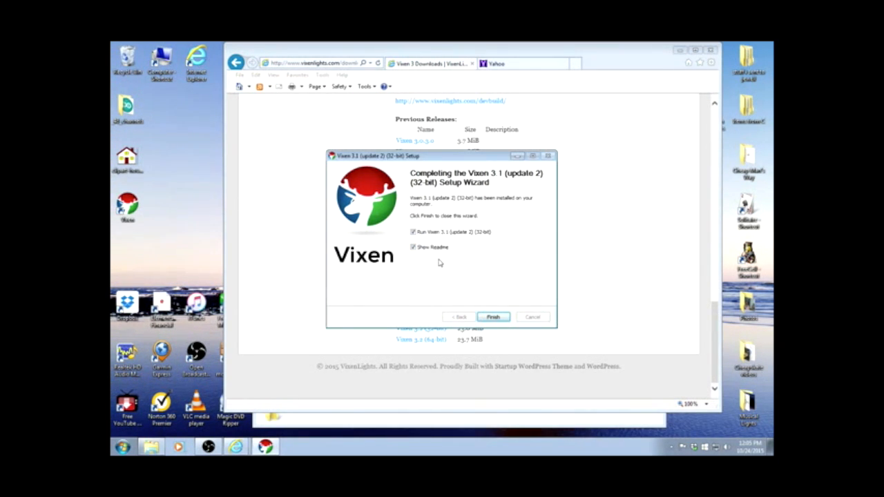
{"action": "left_click", "coordinate": [412, 248]}
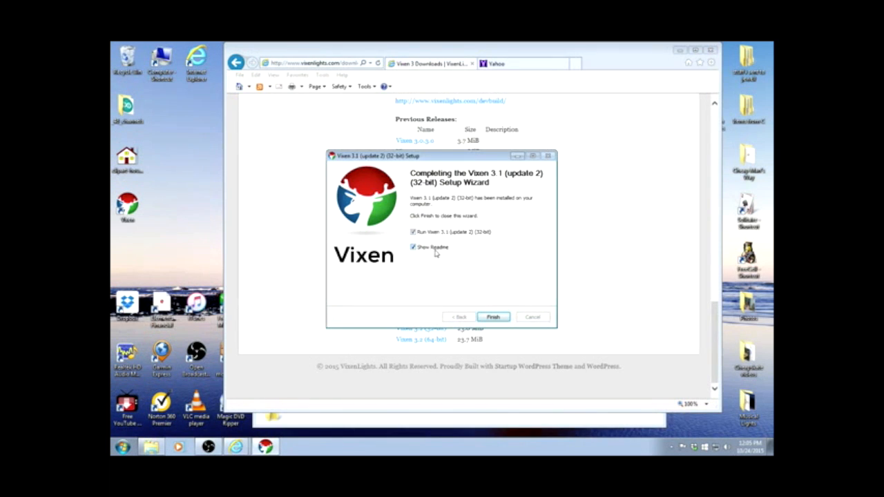
{"action": "left_click", "coordinate": [413, 247]}
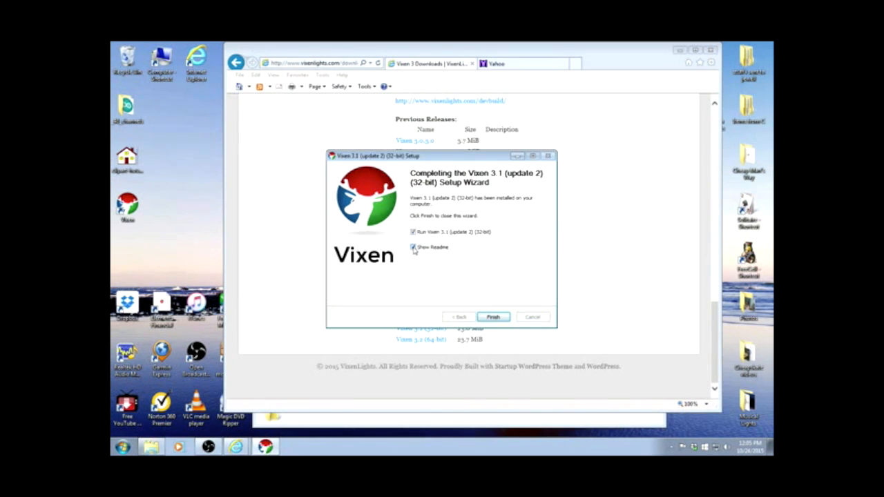
{"action": "left_click", "coordinate": [413, 247]}
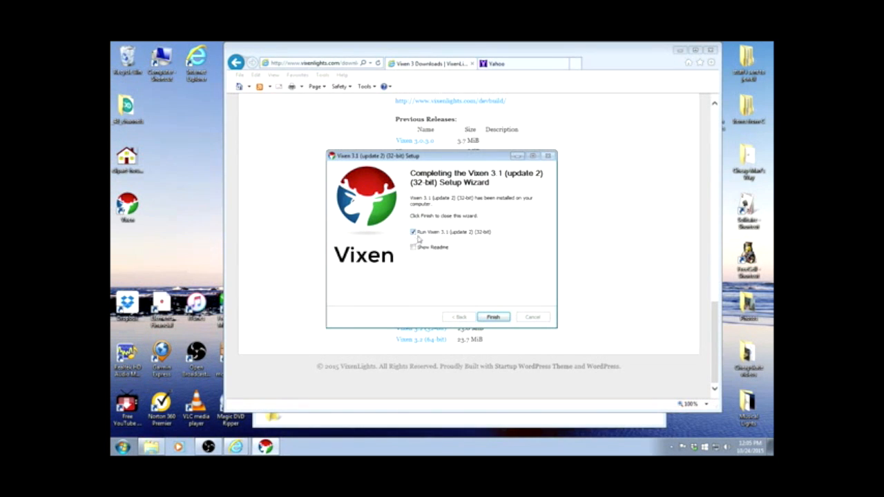
{"action": "left_click", "coordinate": [413, 232]}
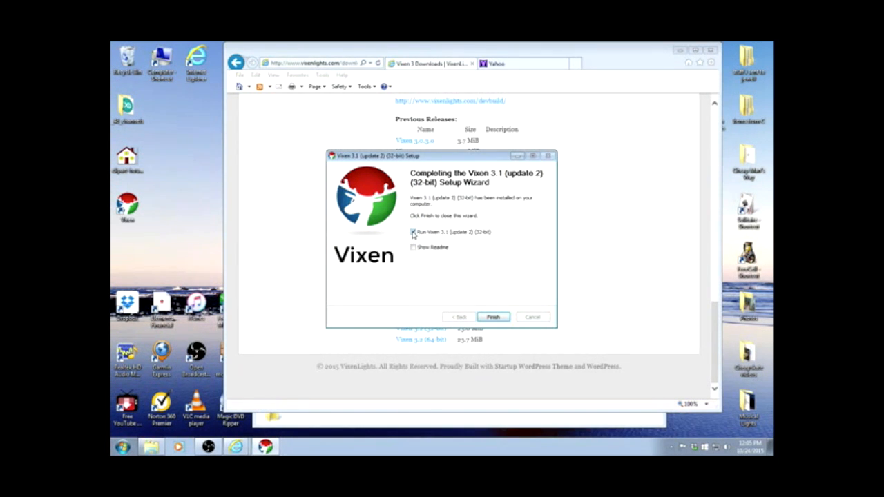
{"action": "left_click", "coordinate": [413, 232]}
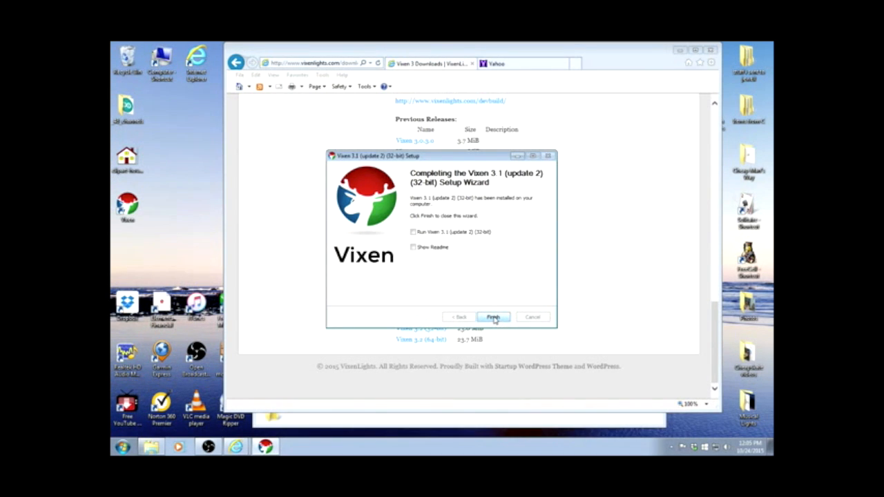
{"action": "left_click", "coordinate": [493, 317]}
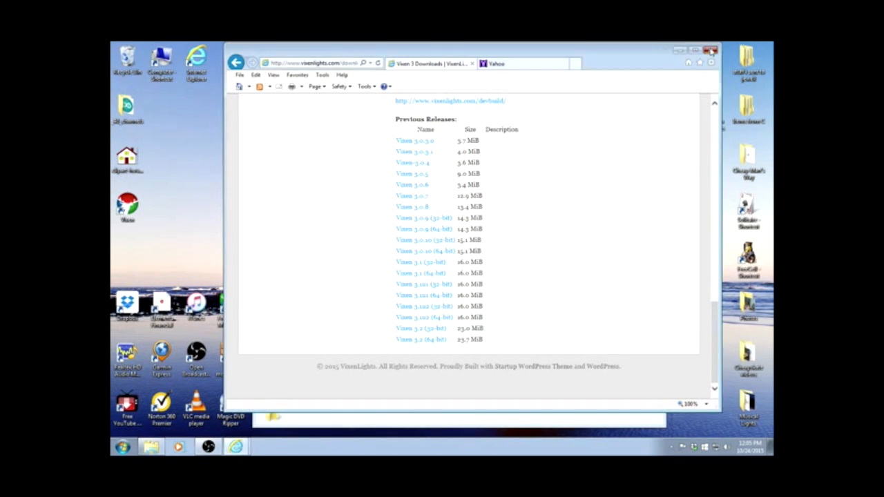
Close Internet Explorer with all its tabs and select the Vixen desktop shortcut
{"action": "left_click", "coordinate": [711, 50]}
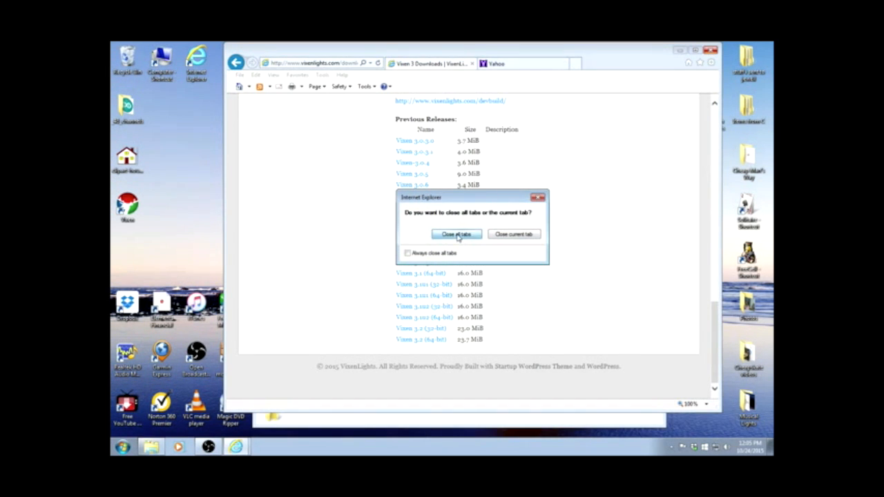
{"action": "left_click", "coordinate": [455, 235]}
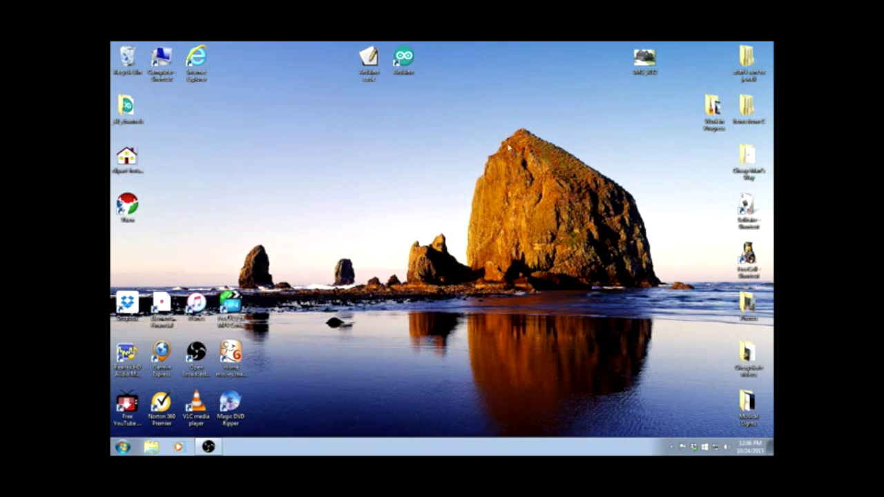
{"action": "mouse_move", "coordinate": [434, 146]}
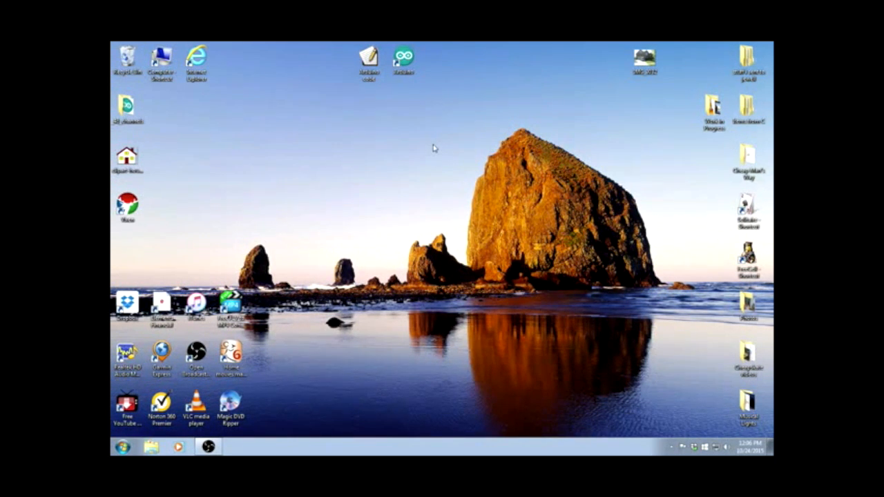
{"action": "mouse_move", "coordinate": [431, 141]}
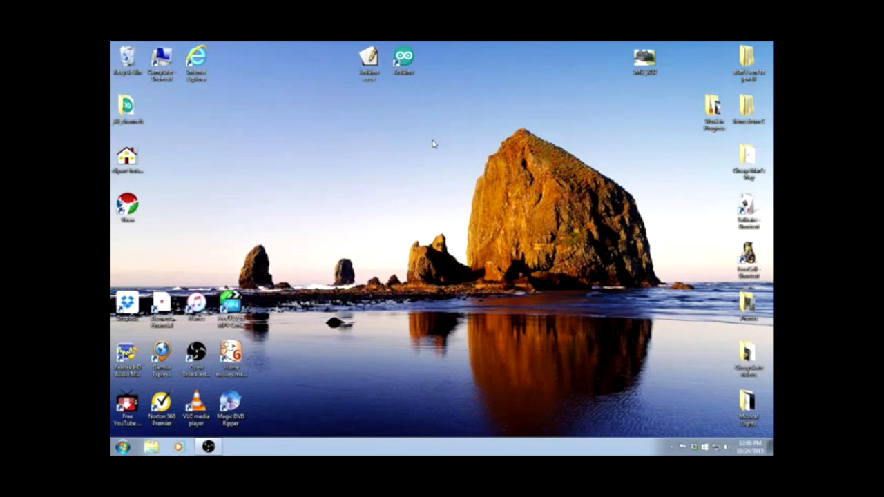
{"action": "mouse_move", "coordinate": [428, 143]}
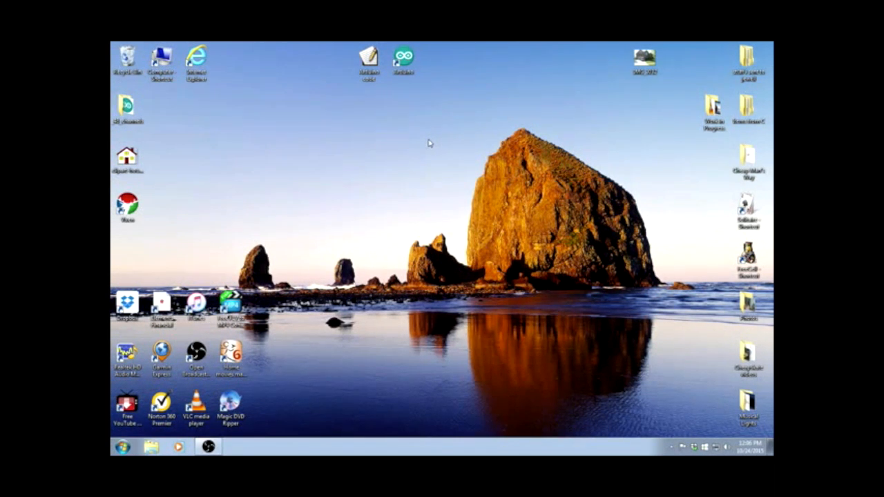
{"action": "mouse_move", "coordinate": [420, 146]}
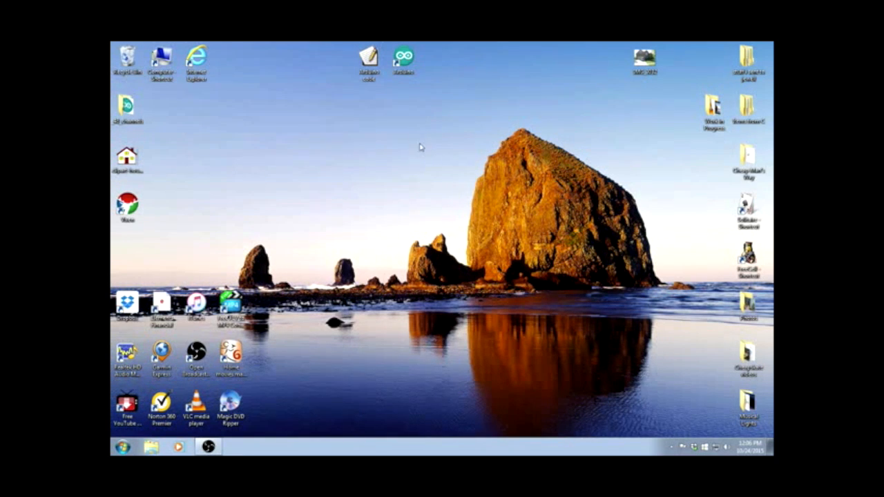
{"action": "mouse_move", "coordinate": [378, 145]}
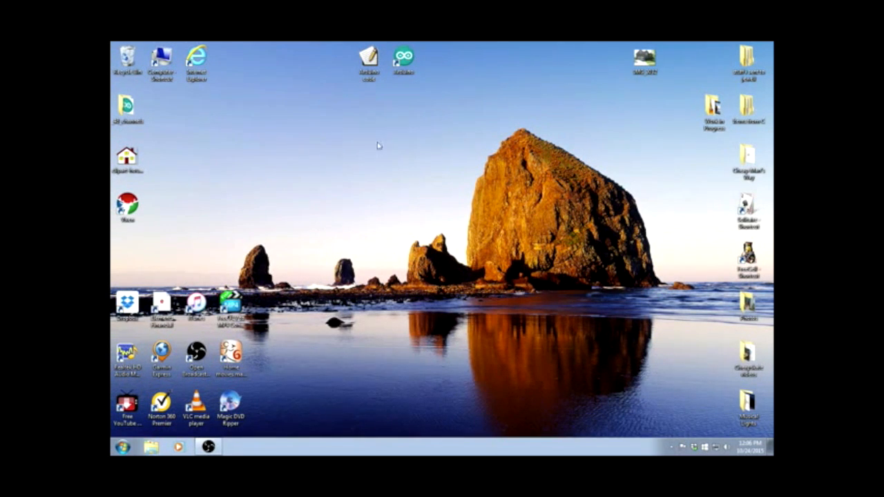
{"action": "mouse_move", "coordinate": [174, 161]}
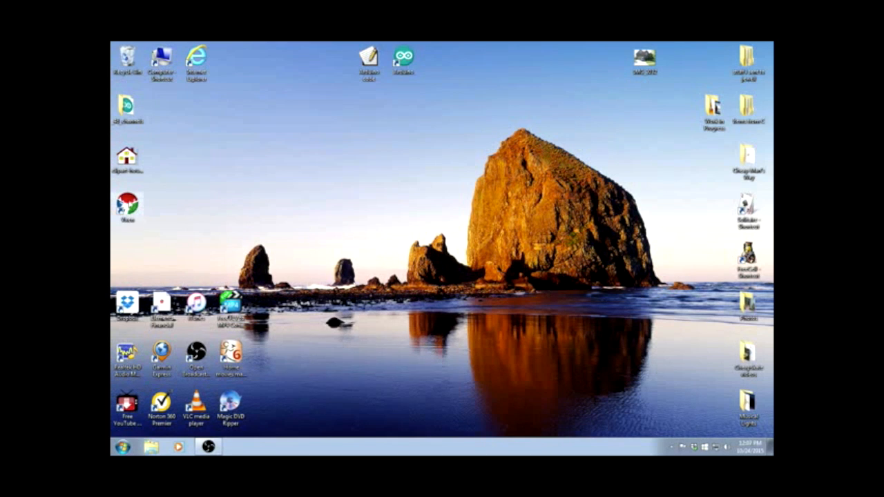
{"action": "left_click", "coordinate": [127, 204]}
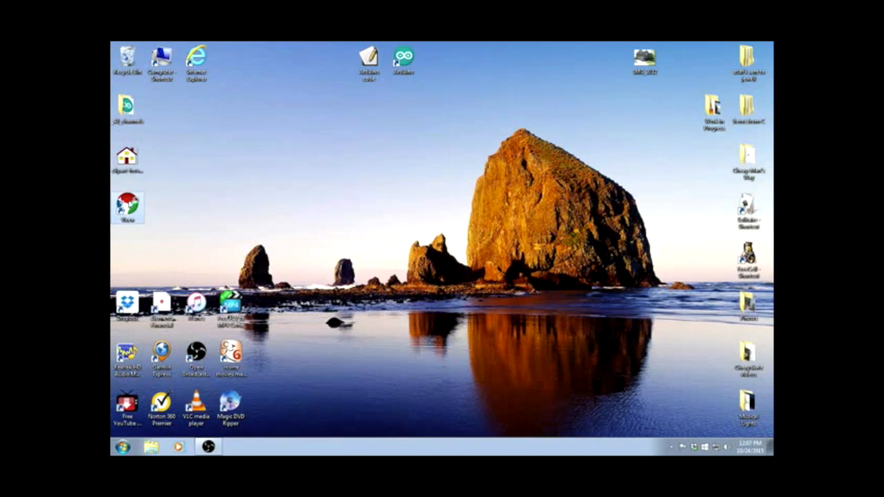
Launch Vixen 3 from the desktop and go to Setup Display
{"action": "double_click", "coordinate": [127, 204]}
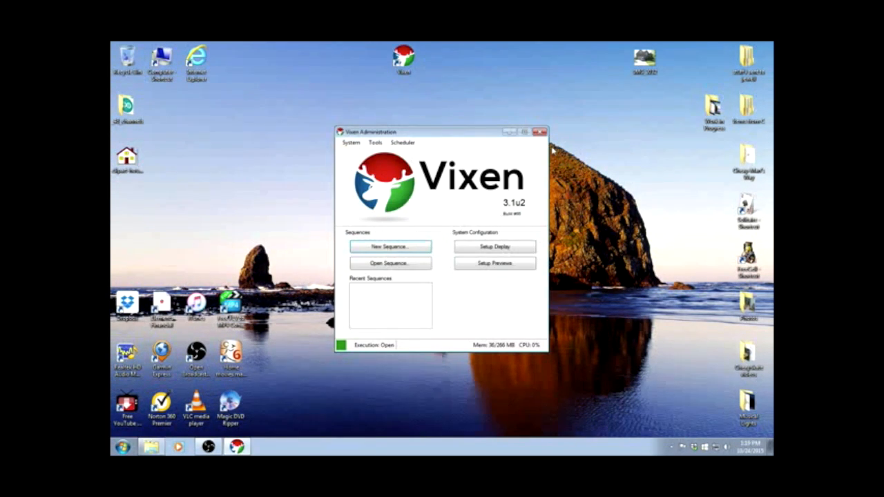
{"action": "mouse_move", "coordinate": [525, 222]}
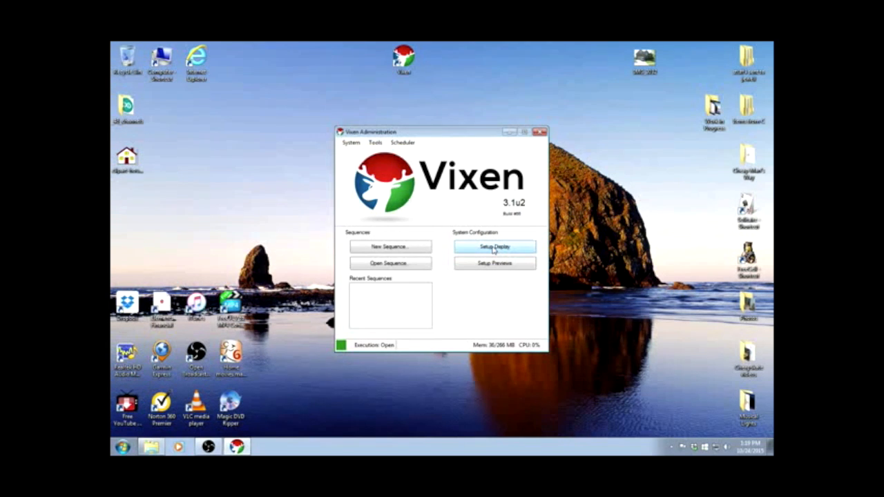
{"action": "left_click", "coordinate": [494, 247]}
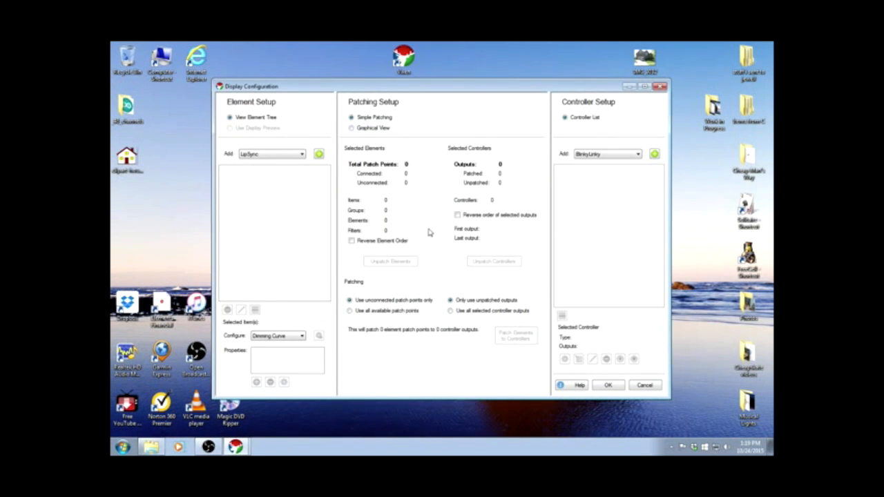
{"action": "mouse_move", "coordinate": [421, 240]}
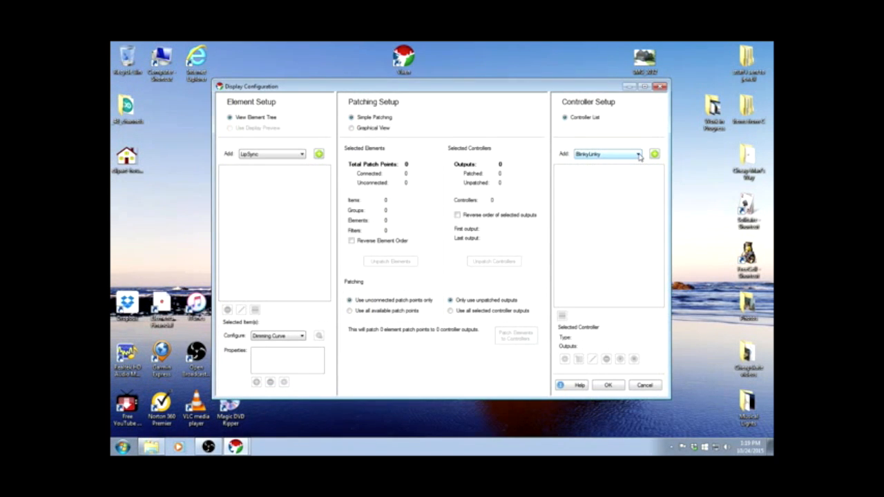
Add a Generic Serial controller and name it Controller 1
{"action": "left_click", "coordinate": [637, 154]}
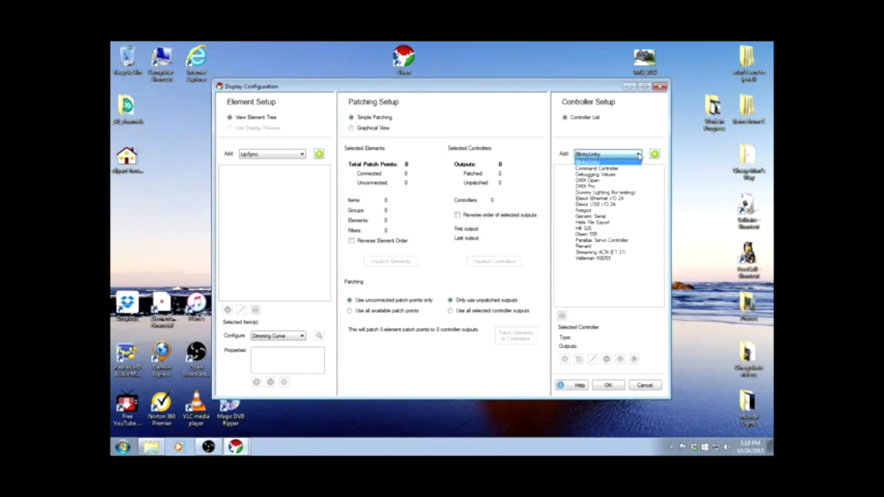
{"action": "left_click", "coordinate": [607, 191]}
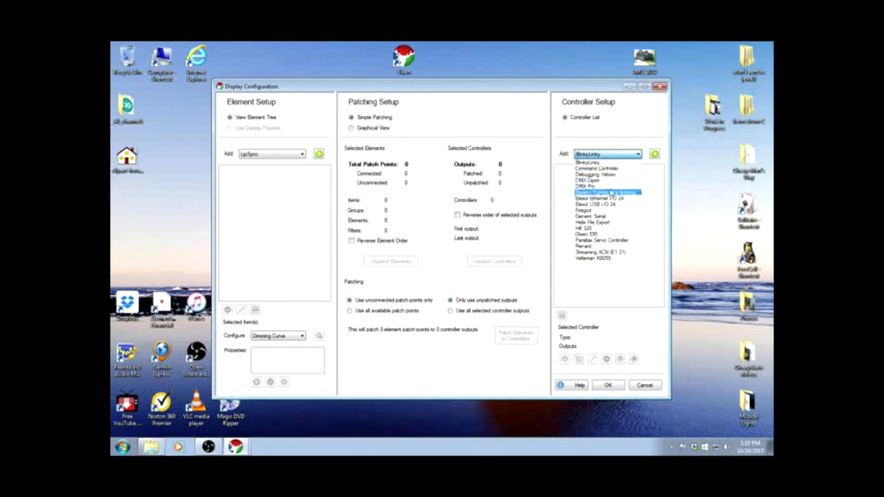
{"action": "left_click", "coordinate": [591, 216]}
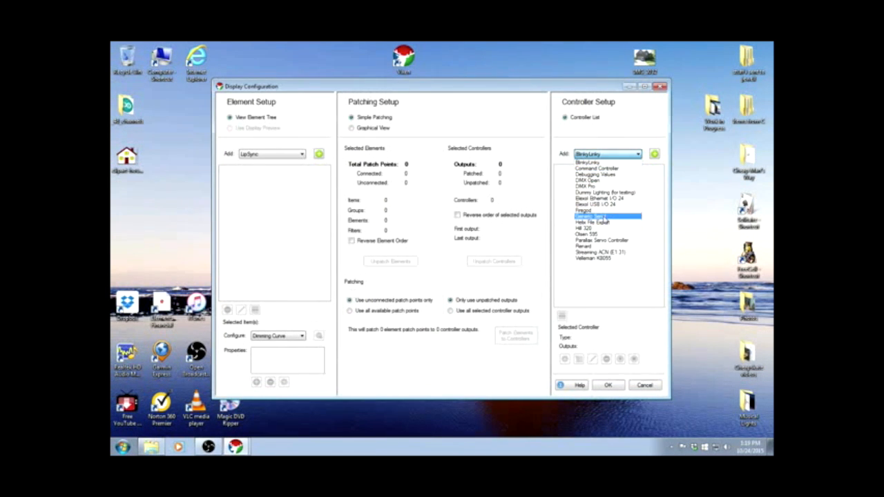
{"action": "left_click", "coordinate": [593, 216]}
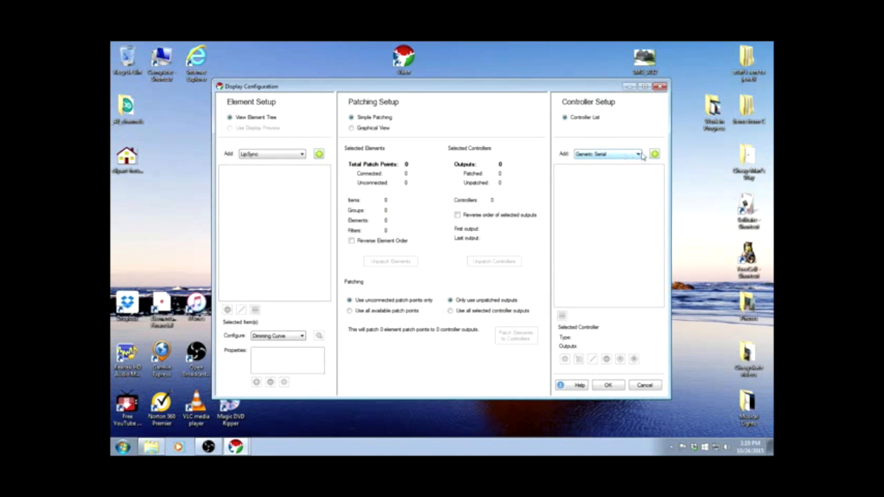
{"action": "left_click", "coordinate": [655, 153]}
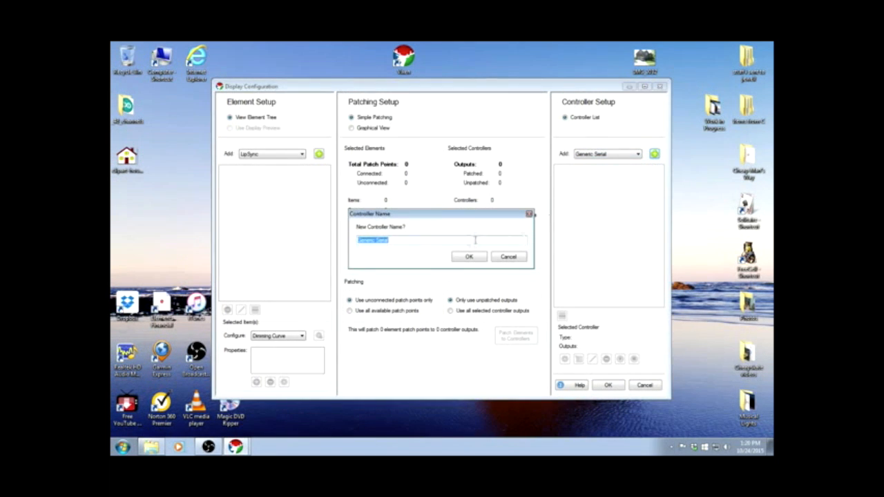
{"action": "mouse_move", "coordinate": [328, 249]}
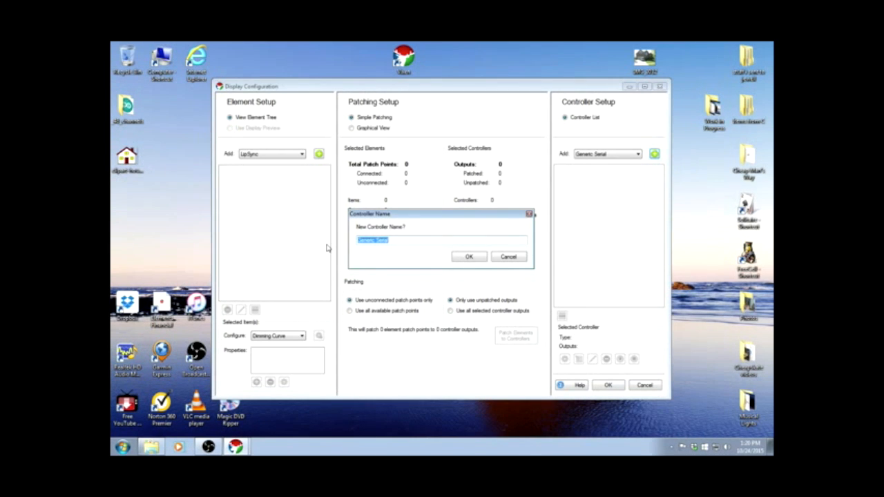
{"action": "type", "text": "controller 1"}
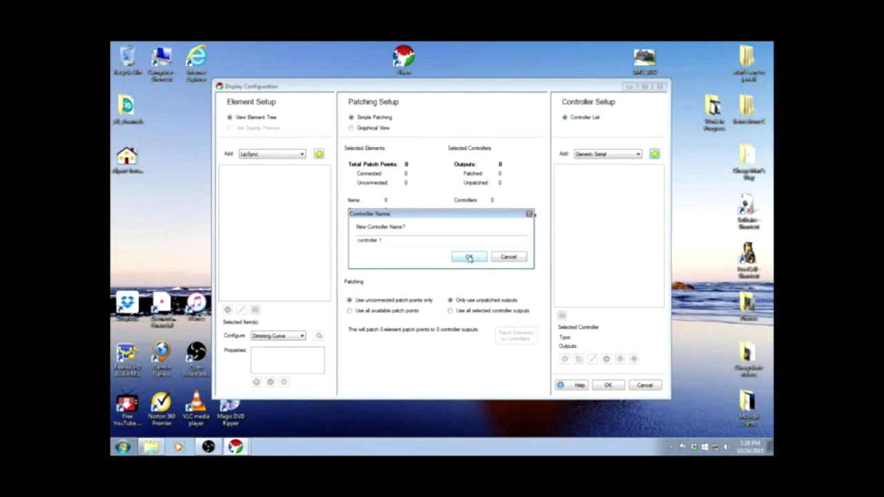
{"action": "left_click", "coordinate": [469, 255]}
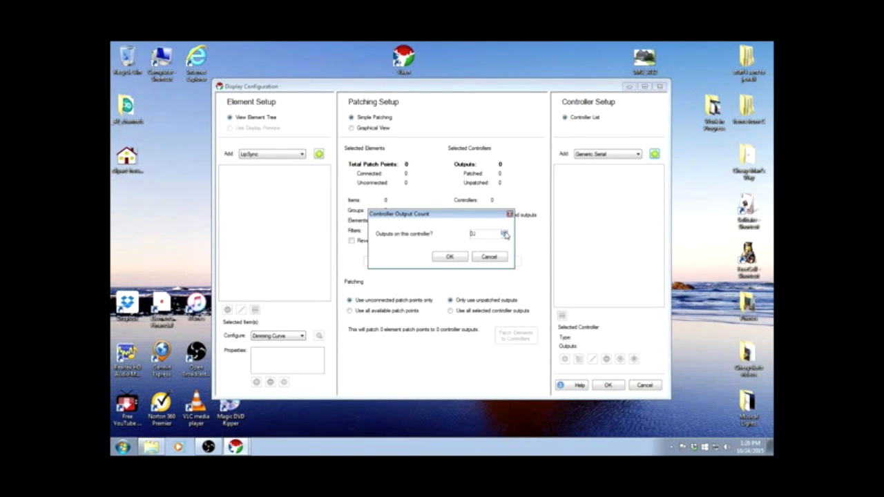
Give Controller 1 48 outputs and expand it to show them
{"action": "left_click", "coordinate": [504, 237]}
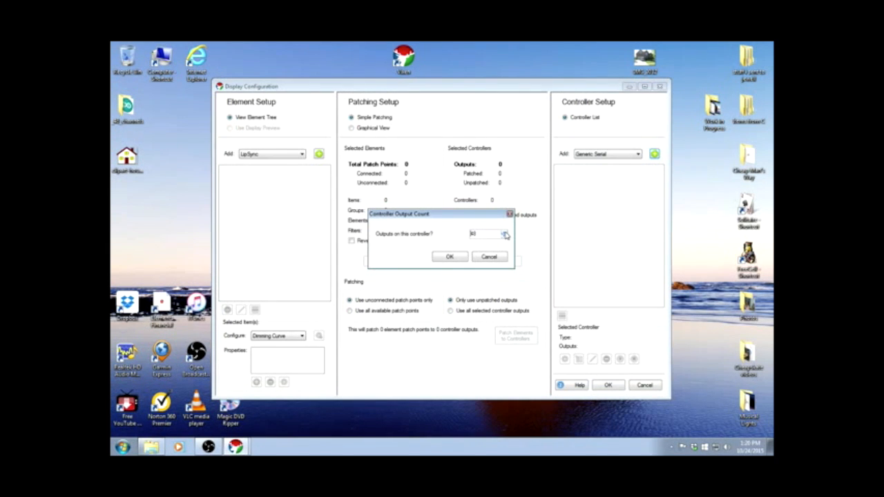
{"action": "left_click", "coordinate": [450, 255]}
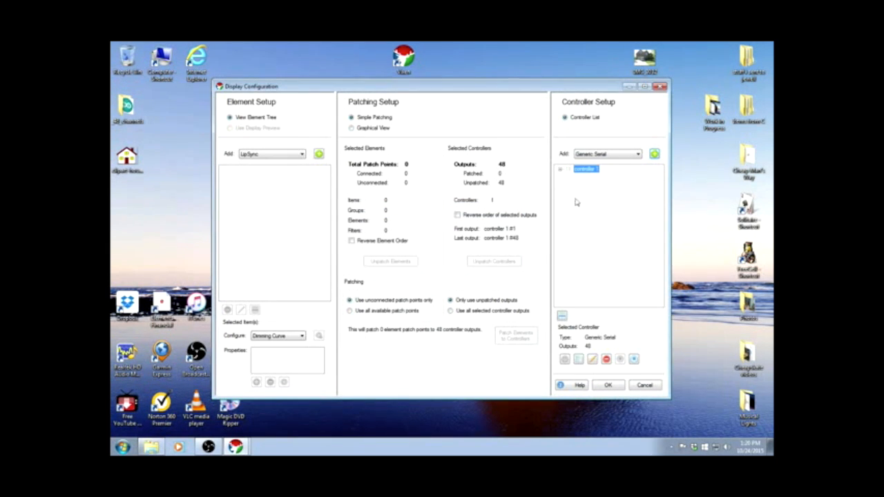
{"action": "mouse_move", "coordinate": [561, 173]}
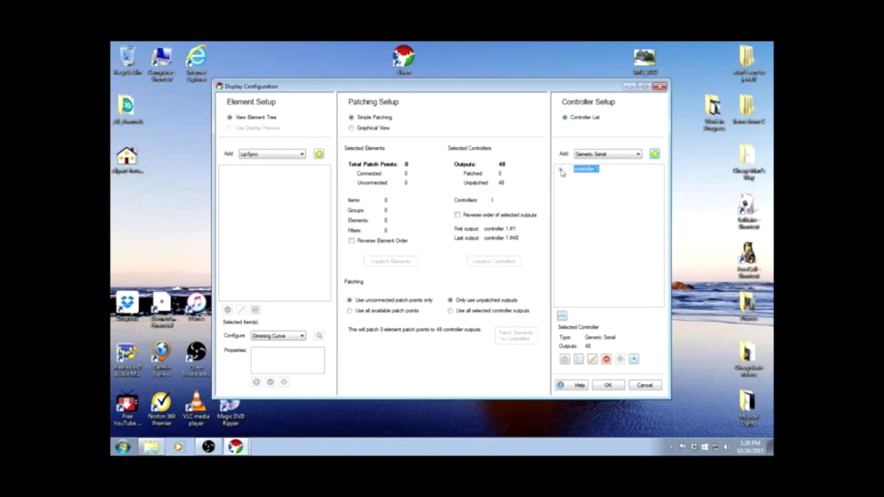
{"action": "left_click", "coordinate": [561, 168]}
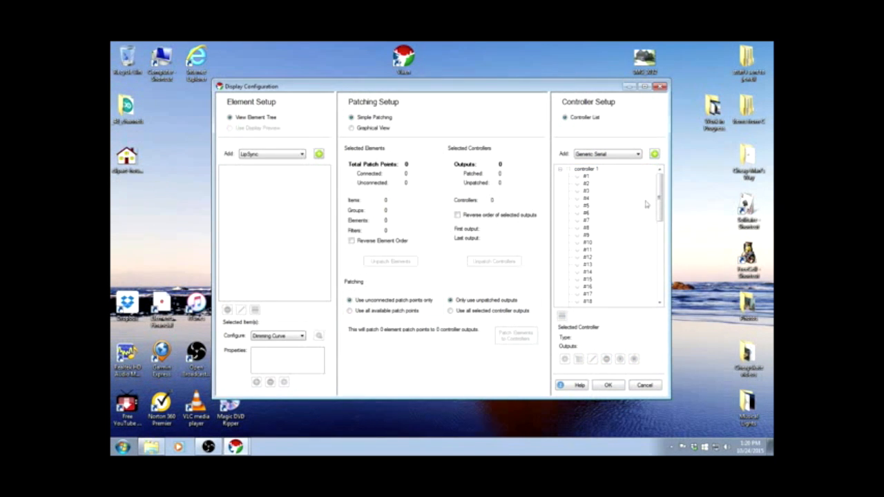
{"action": "left_click_drag", "start_coordinate": [657, 200], "coordinate": [658, 255]}
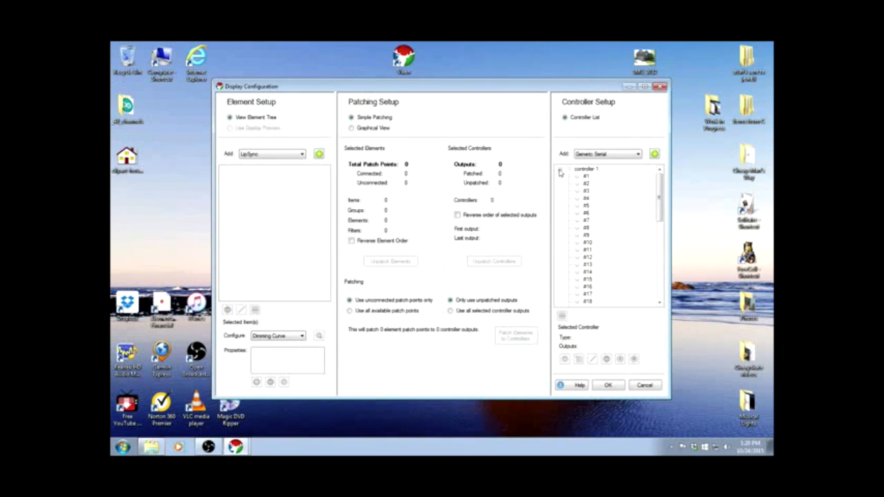
Add a second Generic Serial controller named Controller 2 with 48 outputs
{"action": "left_click", "coordinate": [561, 169]}
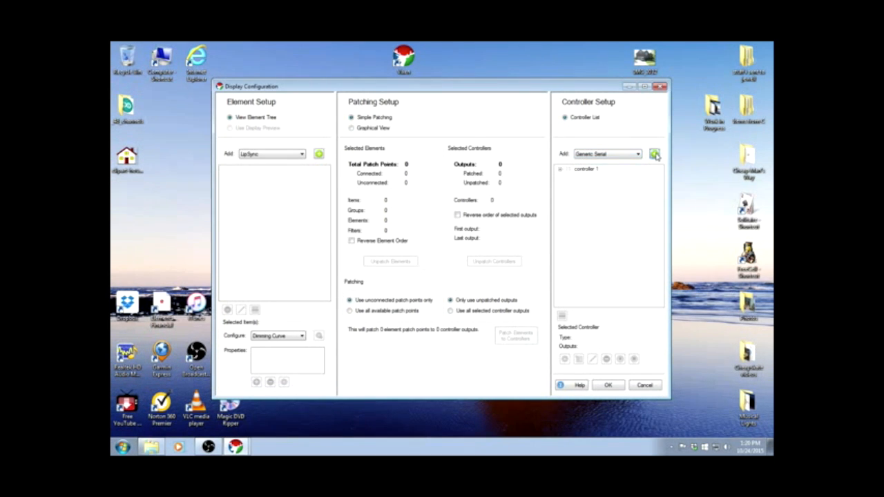
{"action": "left_click", "coordinate": [655, 153]}
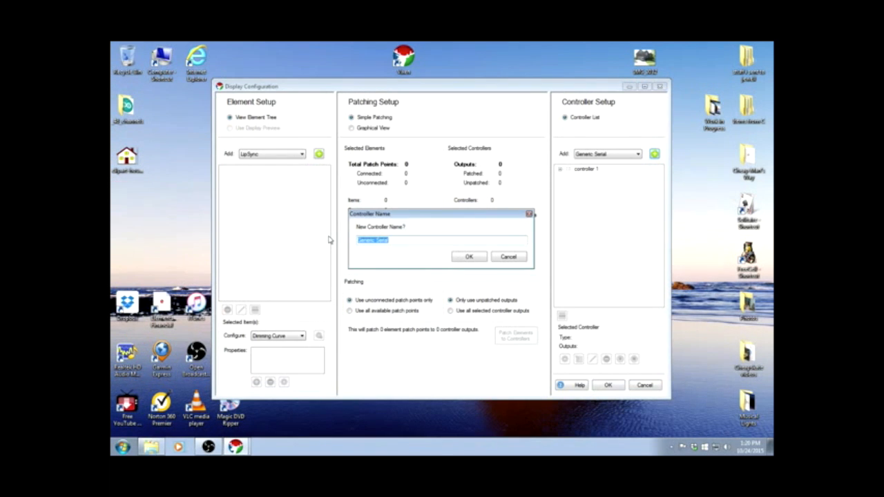
{"action": "type", "text": "controller 2"}
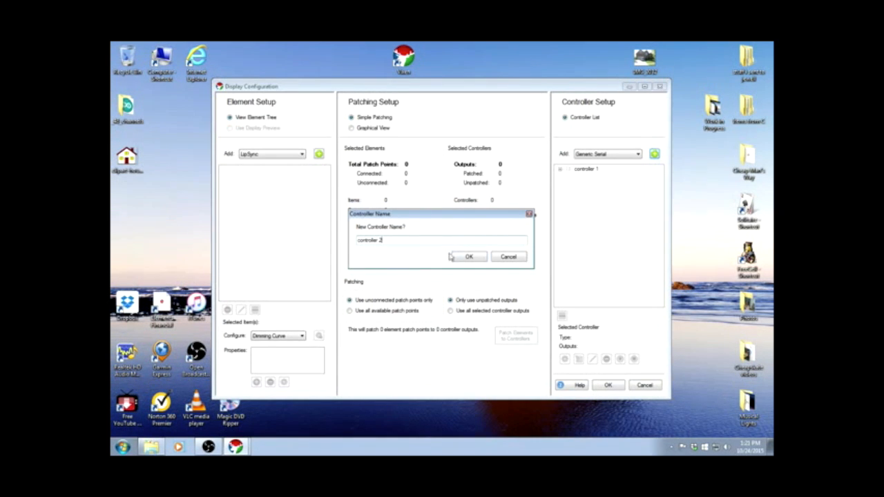
{"action": "left_click", "coordinate": [468, 256]}
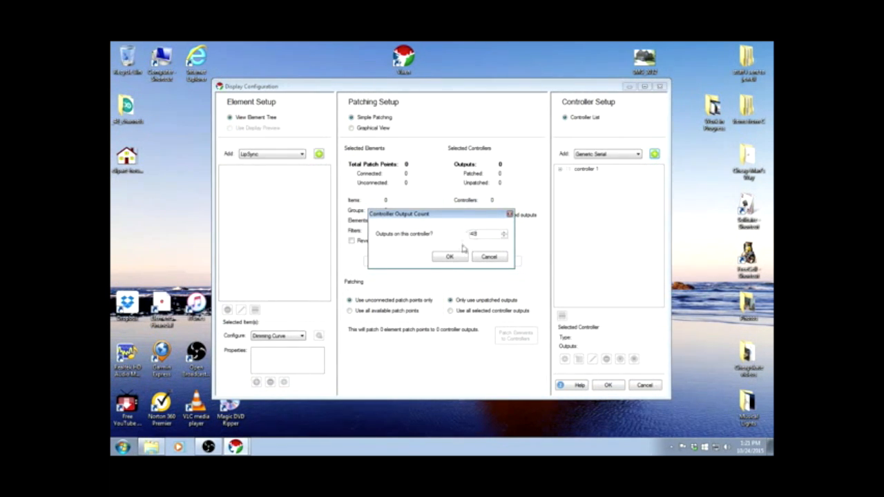
{"action": "left_click", "coordinate": [450, 256]}
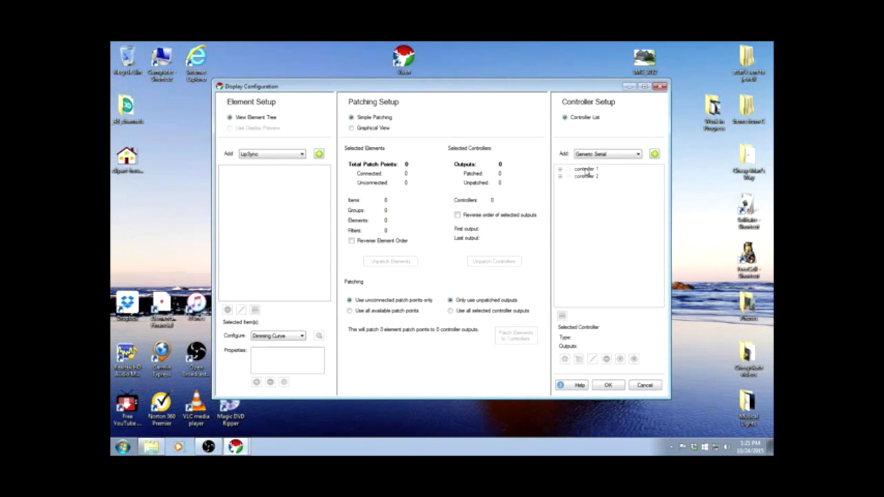
Configure Controller 1's serial port as COM1 at 9600 baud and confirm its setup
{"action": "right_click", "coordinate": [586, 169]}
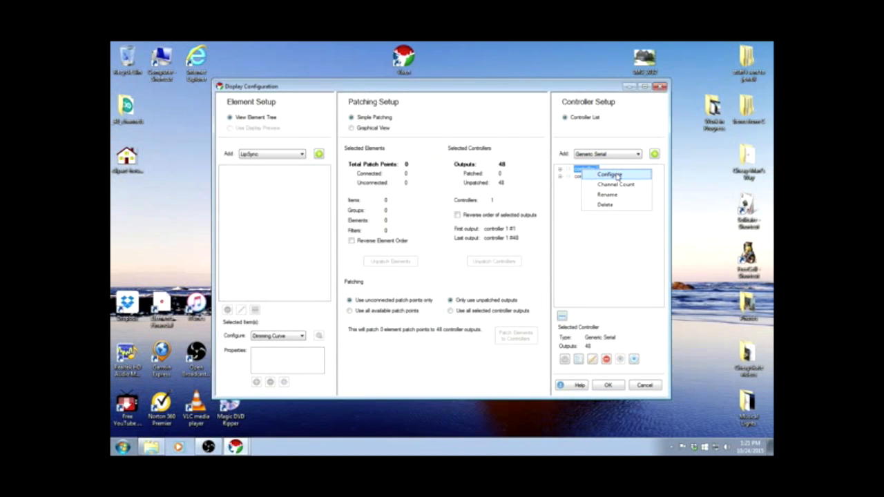
{"action": "left_click", "coordinate": [607, 174]}
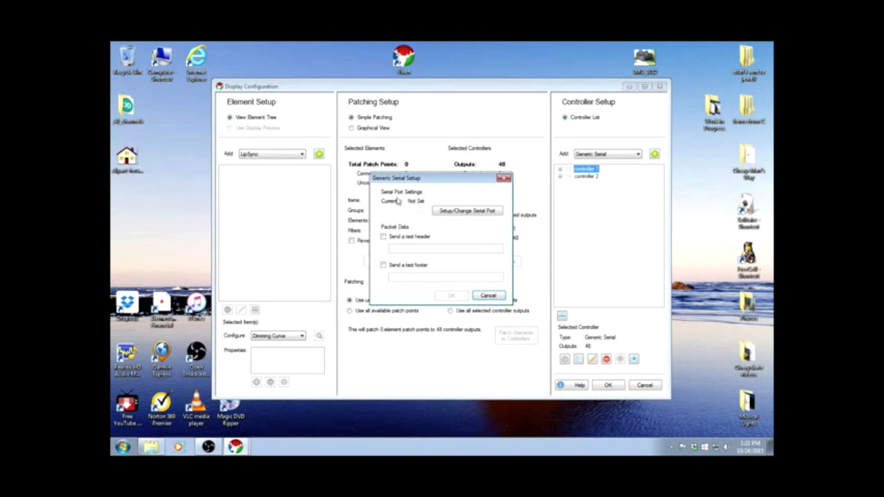
{"action": "mouse_move", "coordinate": [417, 205]}
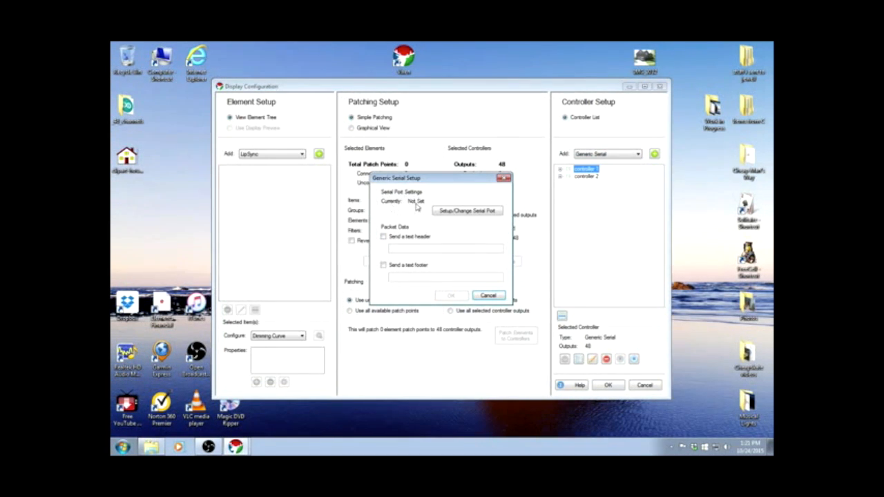
{"action": "mouse_move", "coordinate": [463, 232]}
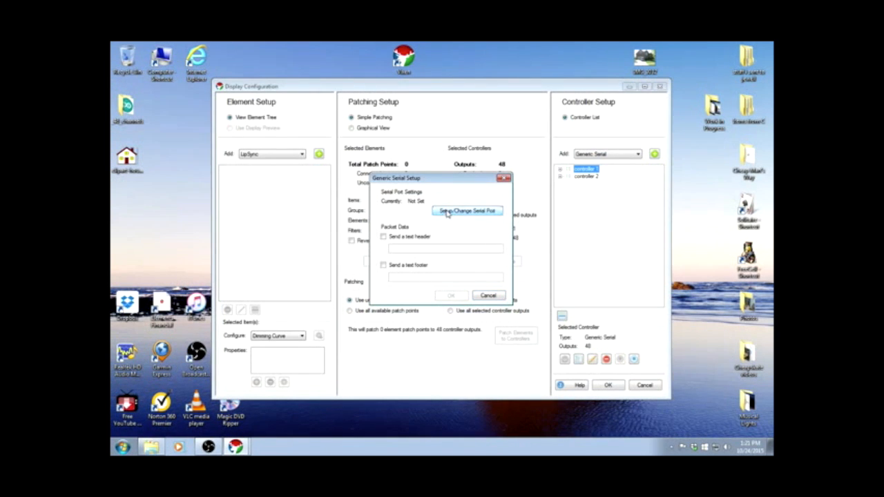
{"action": "left_click", "coordinate": [467, 210]}
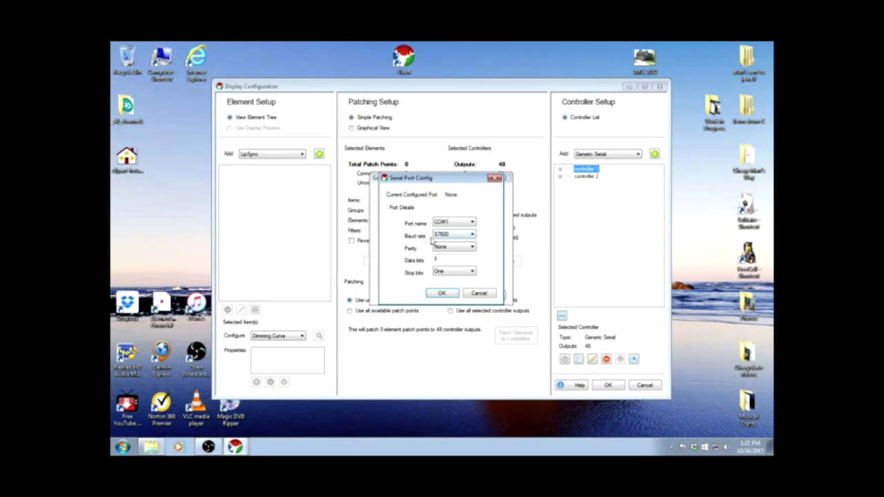
{"action": "left_click", "coordinate": [472, 235]}
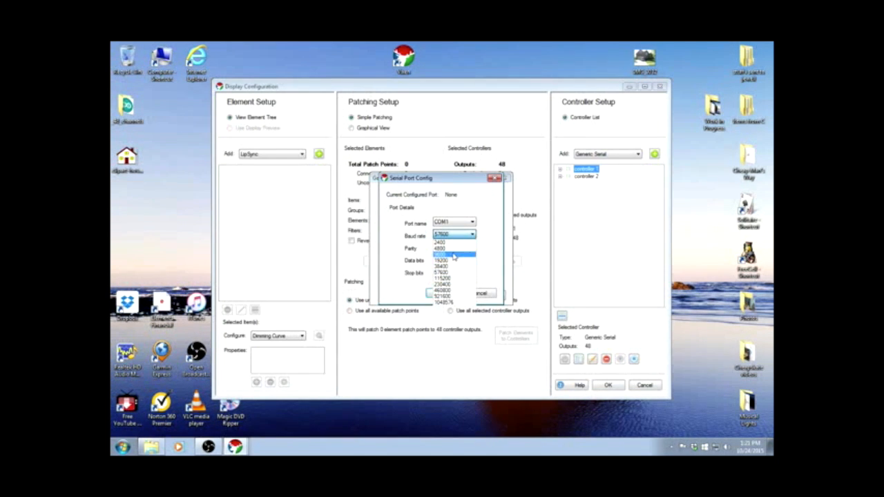
{"action": "left_click", "coordinate": [439, 254]}
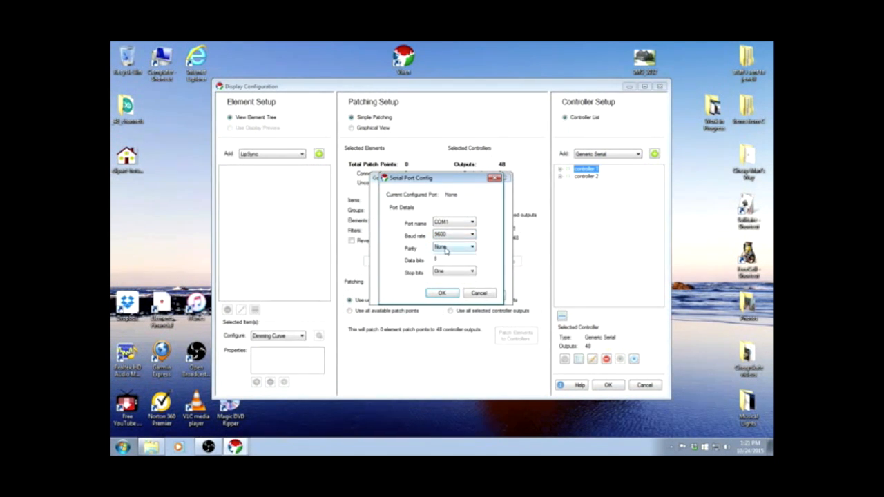
{"action": "left_click", "coordinate": [442, 293]}
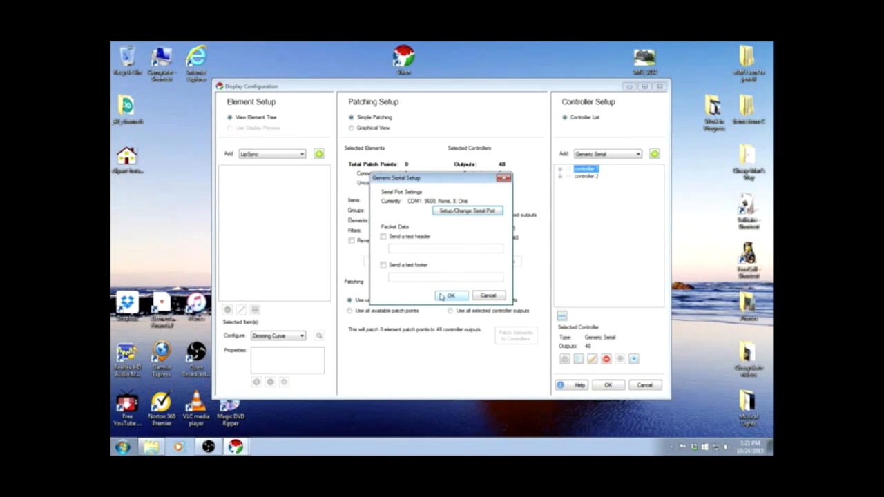
{"action": "left_click", "coordinate": [450, 295]}
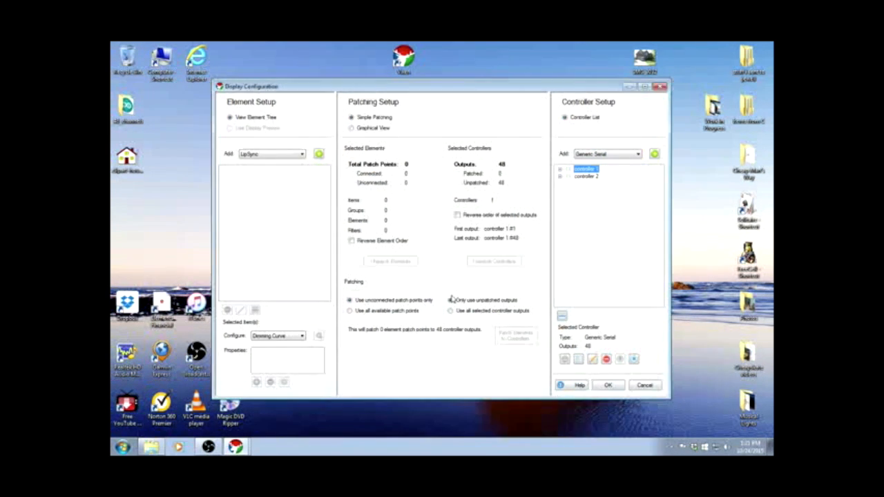
{"action": "left_click", "coordinate": [586, 177]}
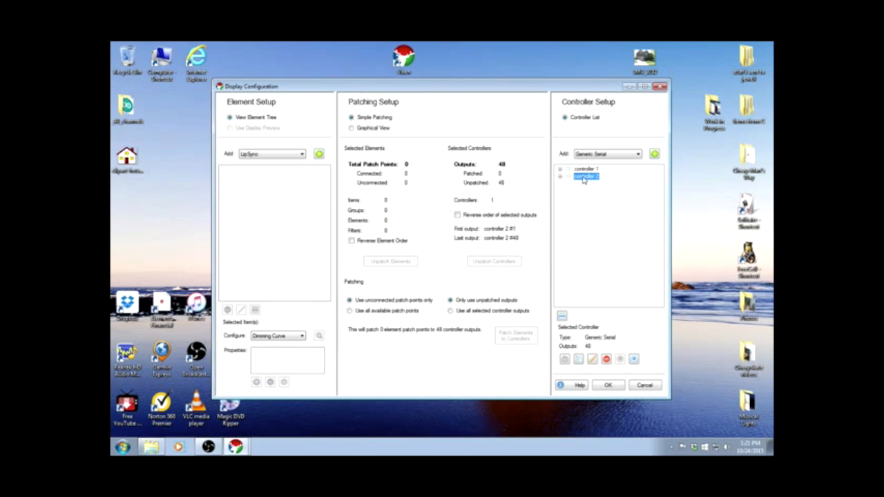
Configure Controller 2's serial port name at 9600 baud and confirm its setup
{"action": "right_click", "coordinate": [586, 177]}
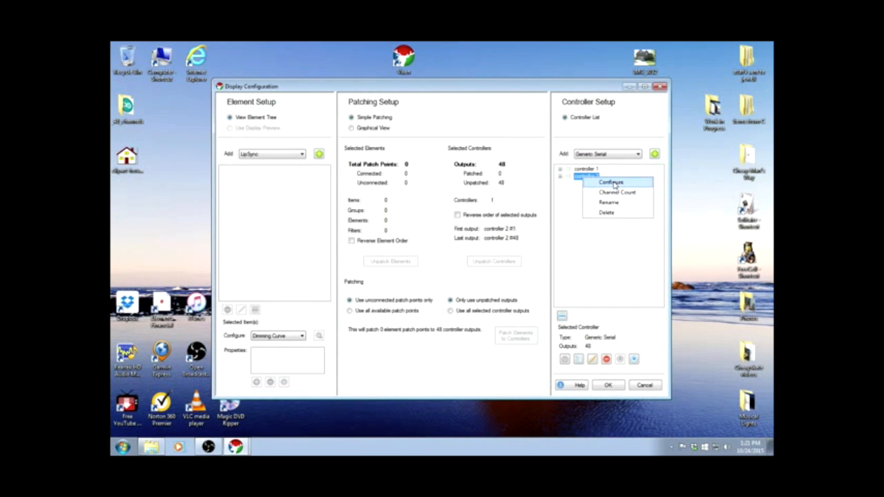
{"action": "left_click", "coordinate": [611, 182]}
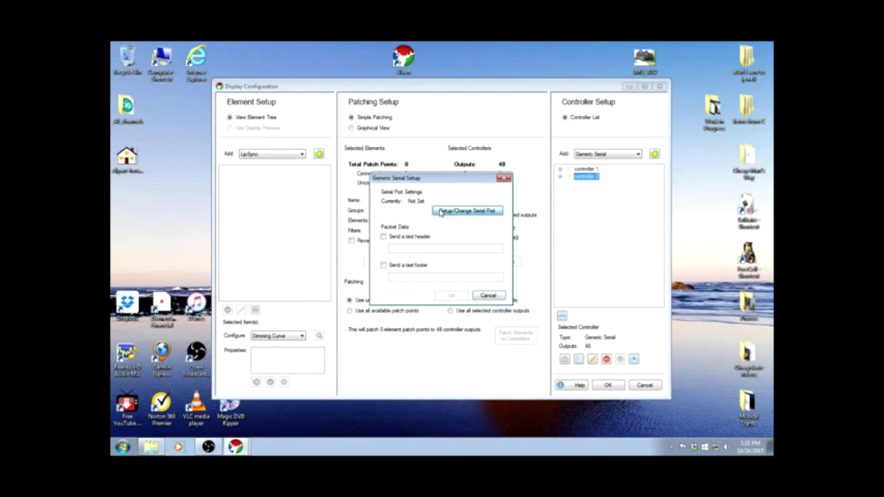
{"action": "left_click", "coordinate": [467, 210]}
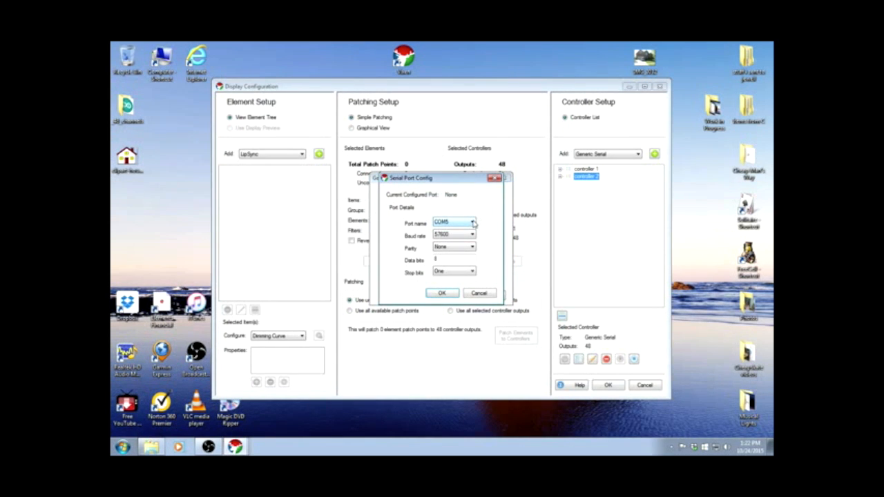
{"action": "left_click", "coordinate": [473, 223]}
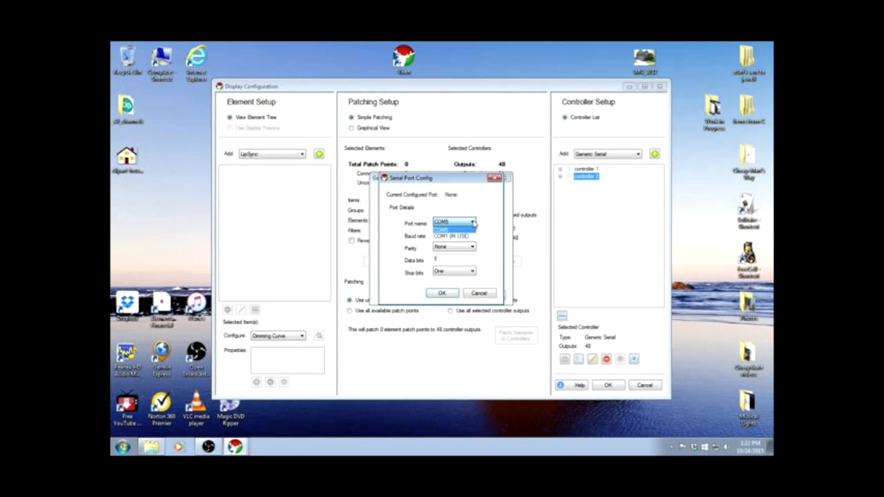
{"action": "left_click", "coordinate": [441, 229]}
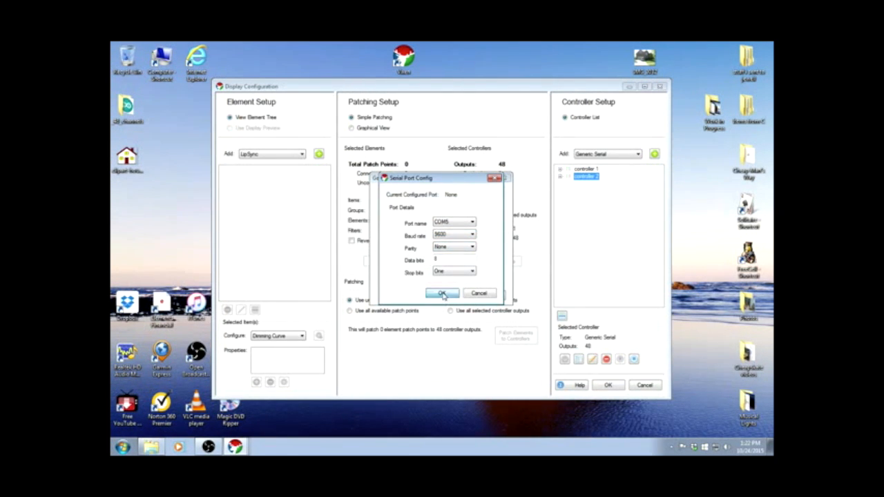
{"action": "left_click", "coordinate": [442, 293]}
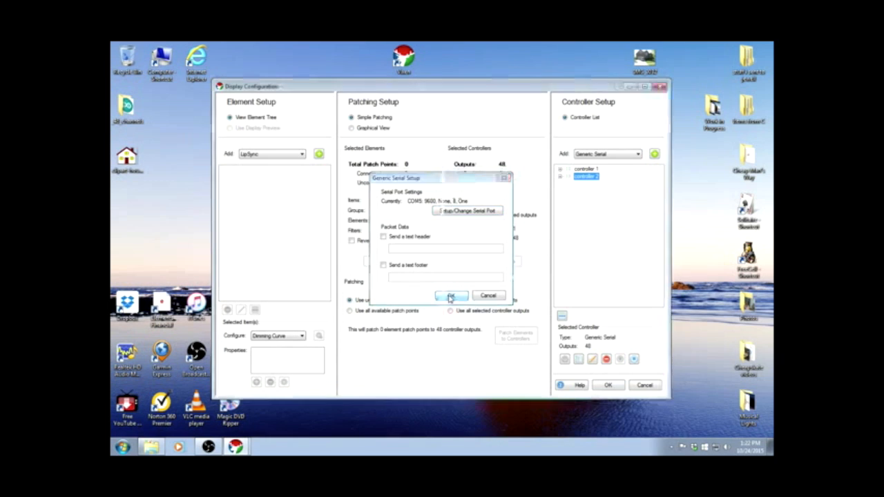
{"action": "left_click", "coordinate": [450, 296]}
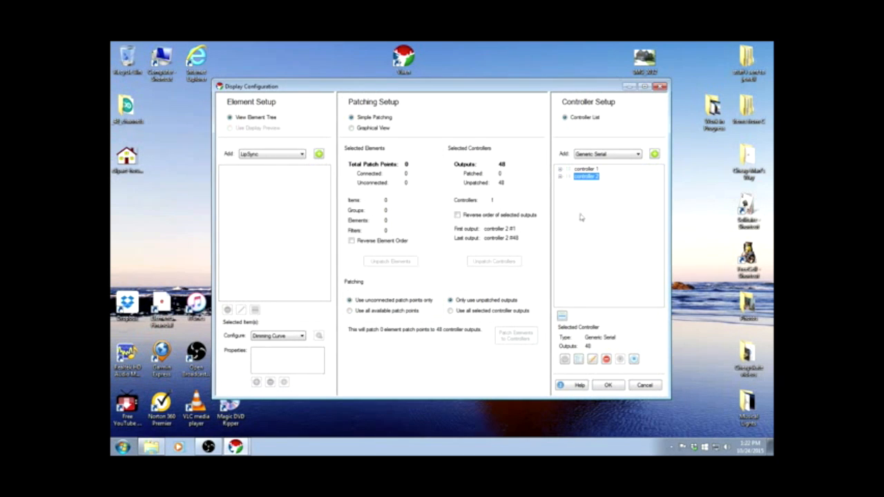
{"action": "mouse_move", "coordinate": [575, 225]}
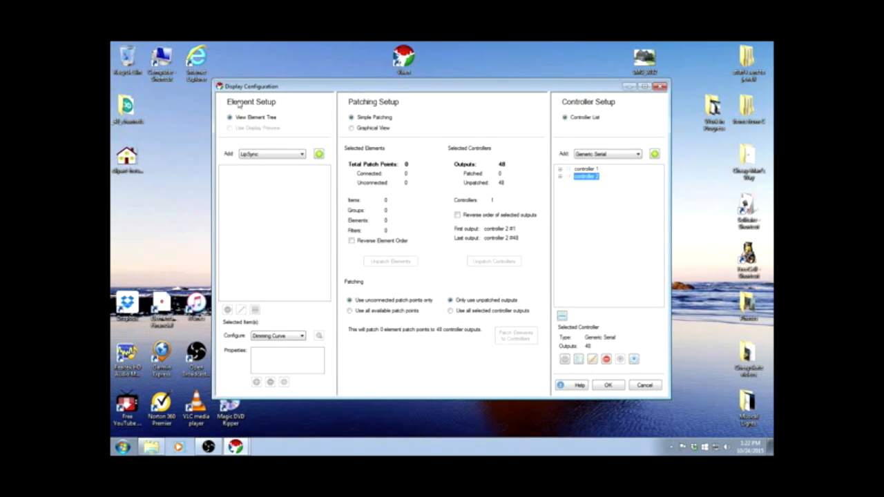
{"action": "mouse_move", "coordinate": [230, 158]}
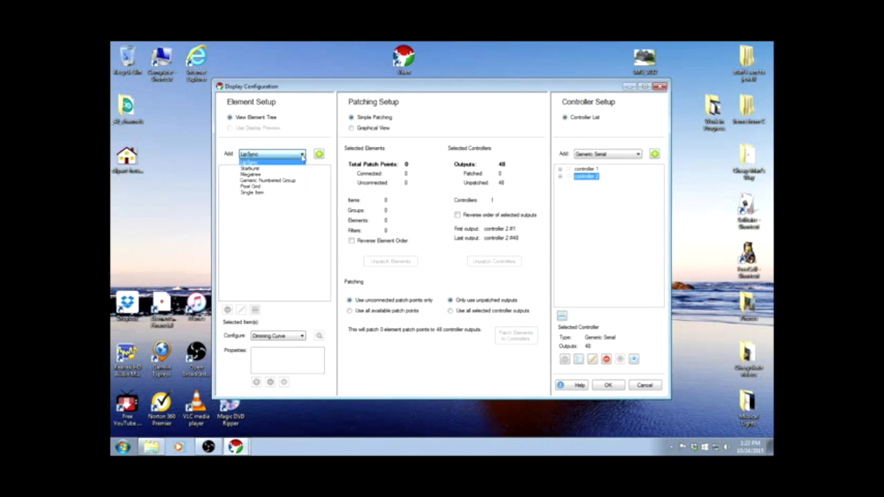
Create a Generic Numbered Group named Plugs with prefix Plug and 96 items
{"action": "left_click", "coordinate": [268, 180]}
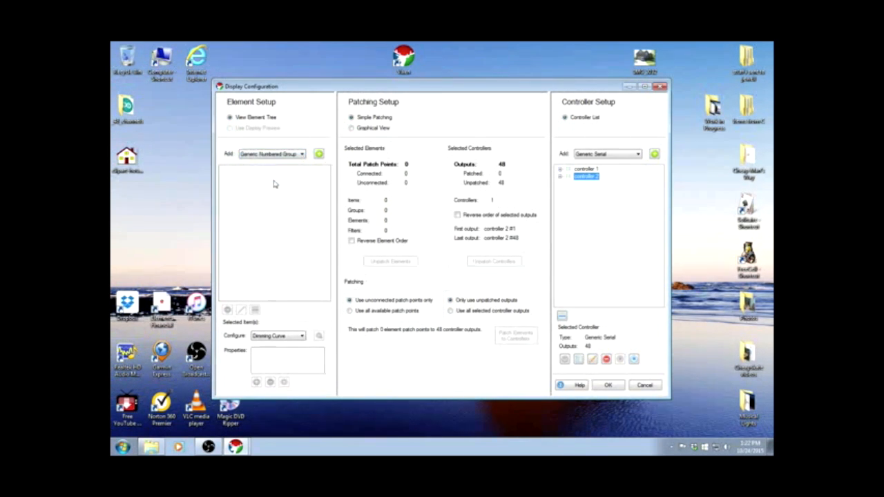
{"action": "left_click", "coordinate": [318, 155]}
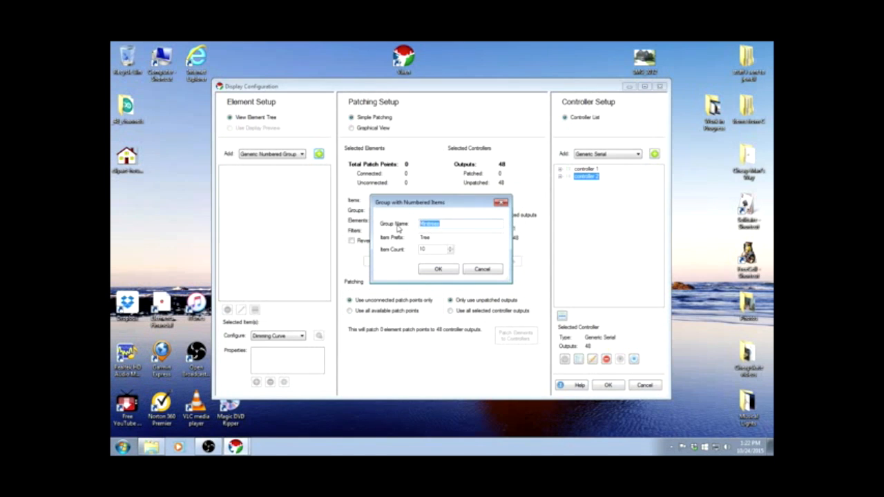
{"action": "type", "text": "Plug"}
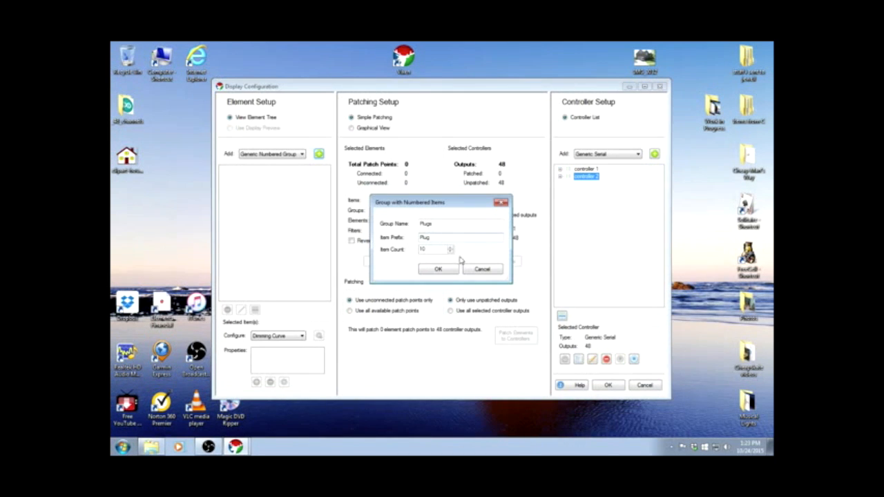
{"action": "mouse_move", "coordinate": [594, 168]}
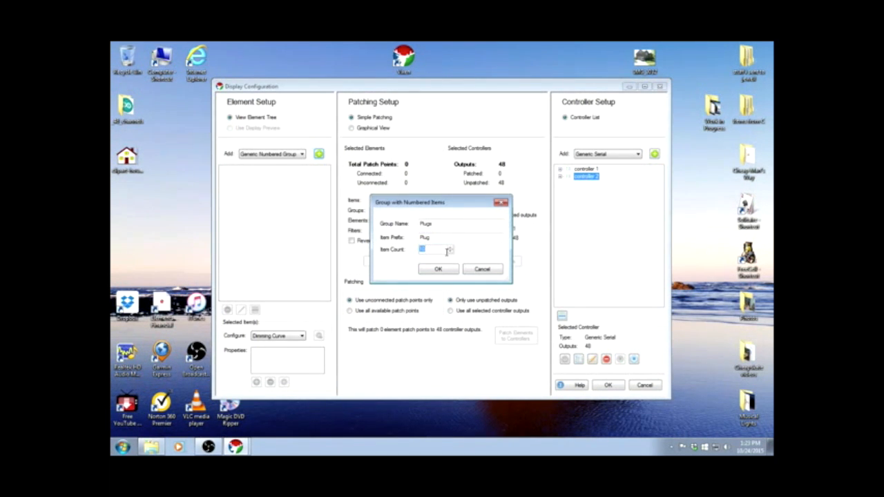
{"action": "type", "text": "96"}
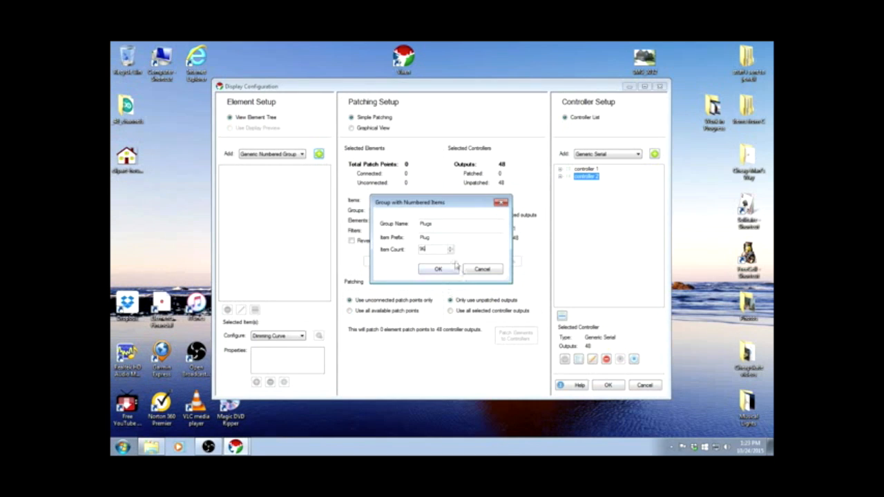
{"action": "left_click", "coordinate": [438, 269]}
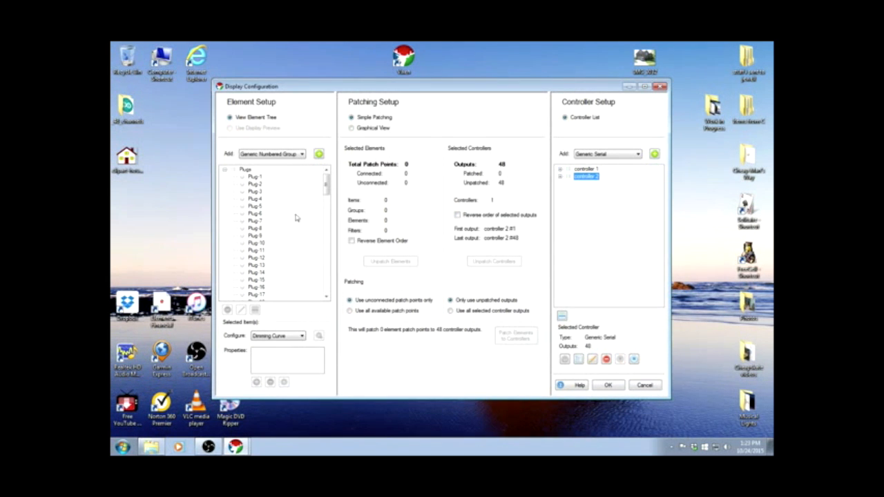
{"action": "mouse_move", "coordinate": [560, 174]}
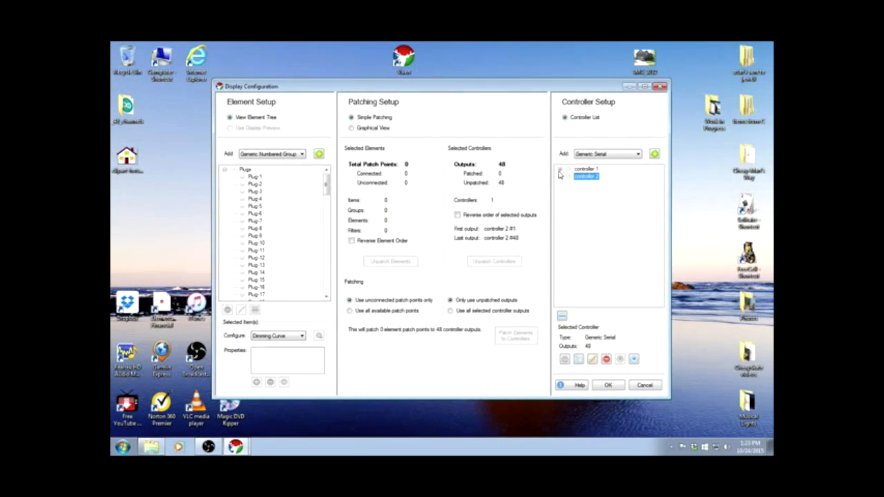
Select controller 1 as the target and start selecting plugs from Plug 1 toward Plug 48
{"action": "left_click", "coordinate": [561, 169]}
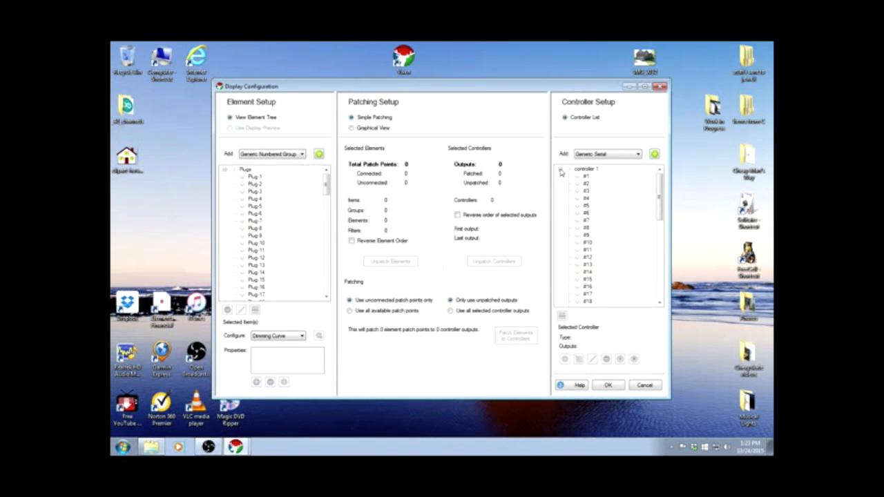
{"action": "mouse_move", "coordinate": [587, 180]}
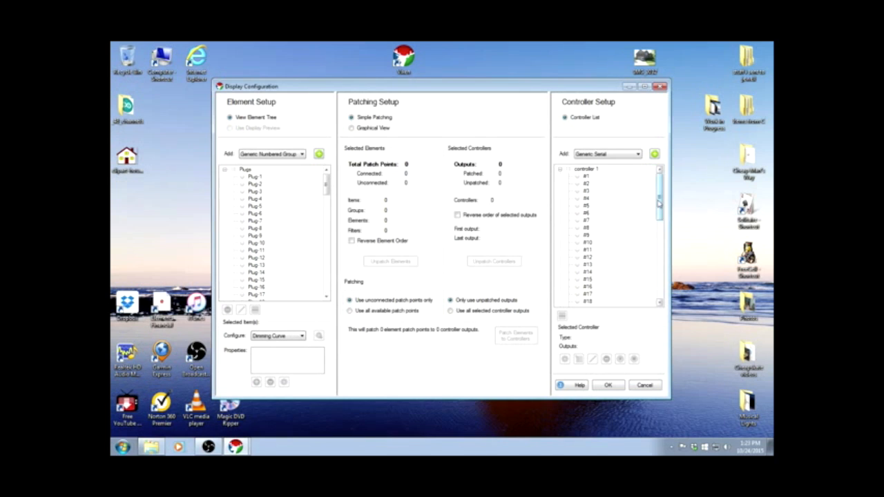
{"action": "scroll", "scroll_direction": "down", "scroll_amount": 3}
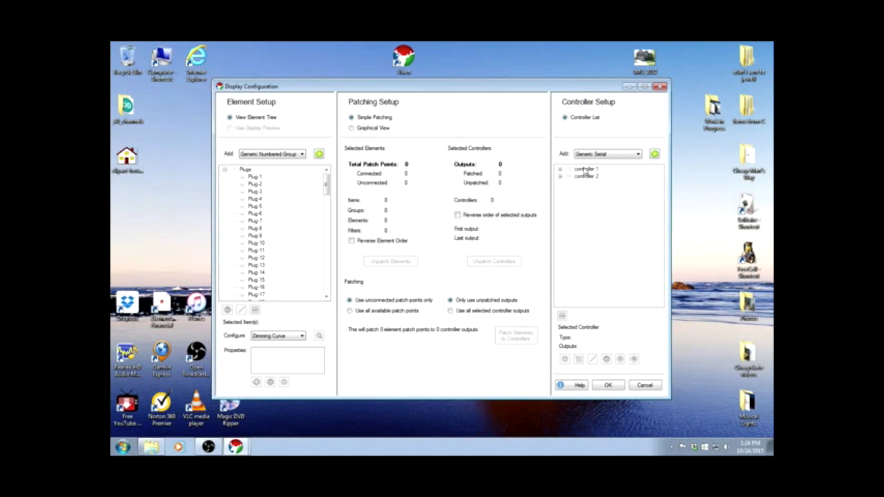
{"action": "left_click", "coordinate": [586, 168]}
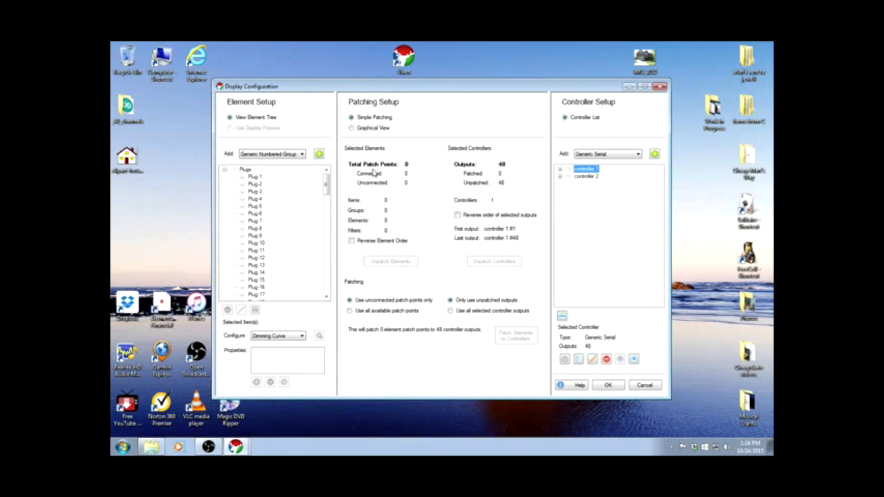
{"action": "mouse_move", "coordinate": [371, 173]}
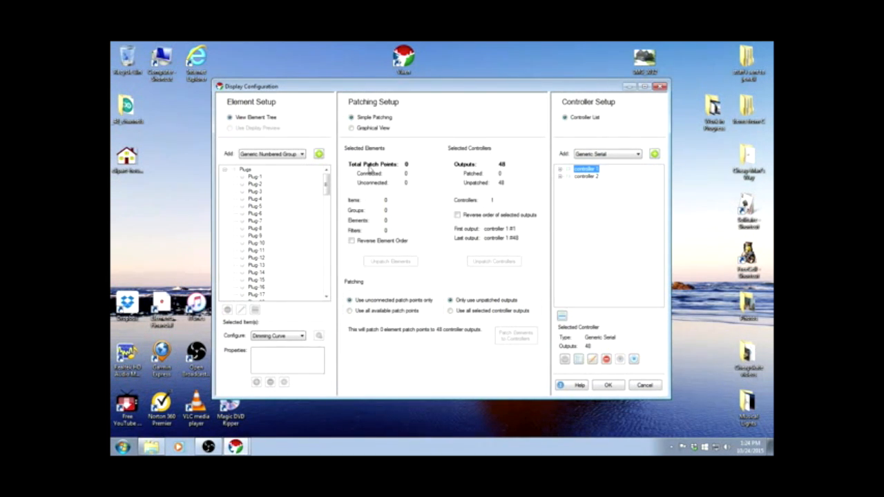
{"action": "mouse_move", "coordinate": [365, 191]}
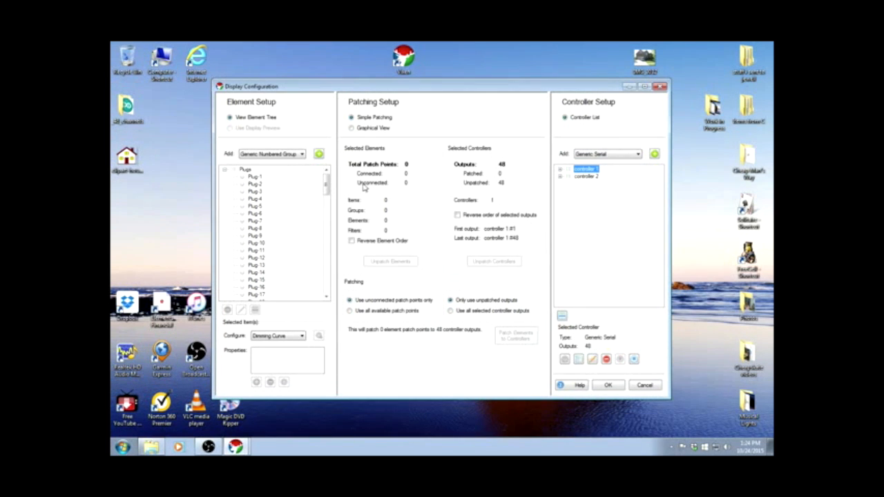
{"action": "mouse_move", "coordinate": [270, 182]}
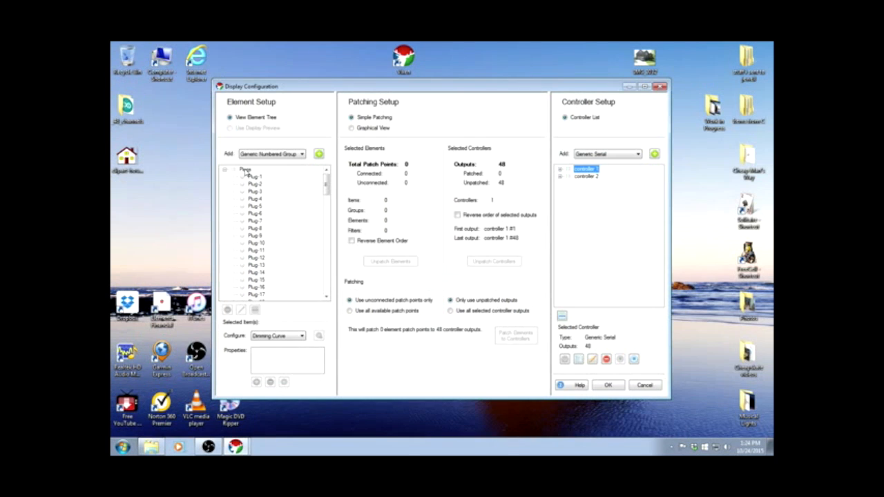
{"action": "mouse_move", "coordinate": [246, 172]}
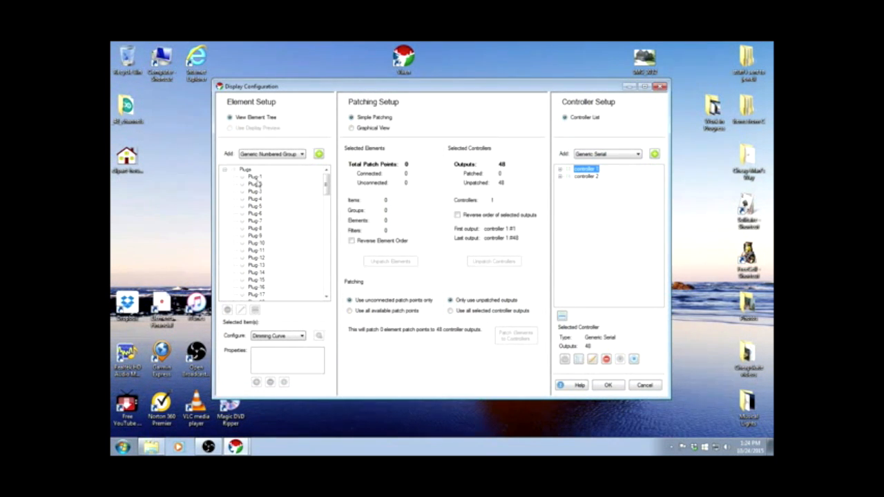
{"action": "left_click", "coordinate": [254, 177]}
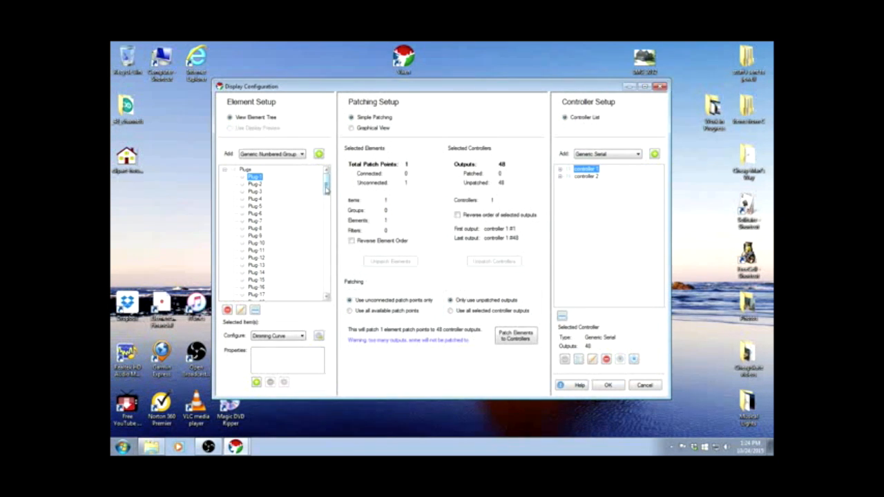
{"action": "scroll", "scroll_direction": "down", "scroll_amount": 3}
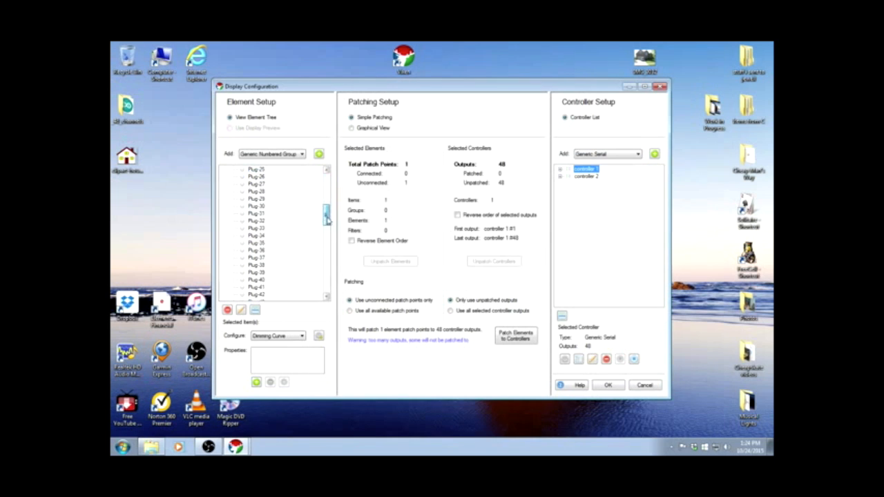
{"action": "scroll", "scroll_direction": "down", "scroll_amount": 3}
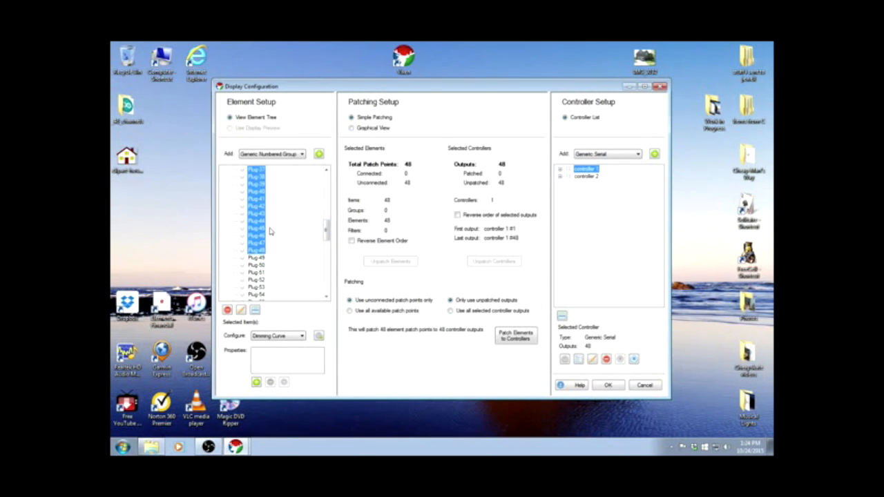
{"action": "mouse_move", "coordinate": [276, 199]}
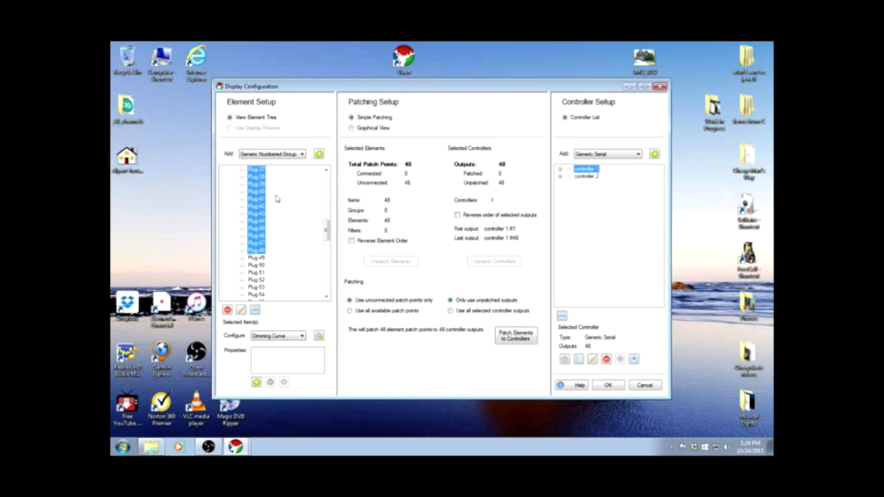
{"action": "mouse_move", "coordinate": [417, 168]}
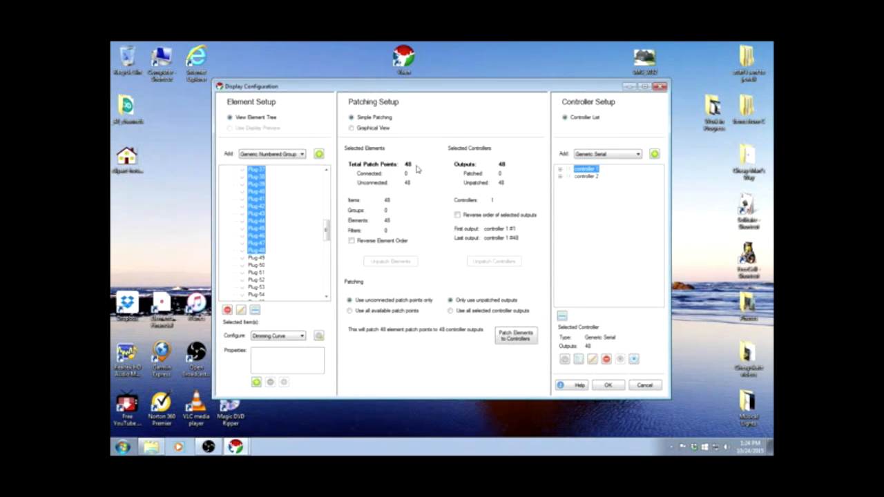
{"action": "mouse_move", "coordinate": [500, 172]}
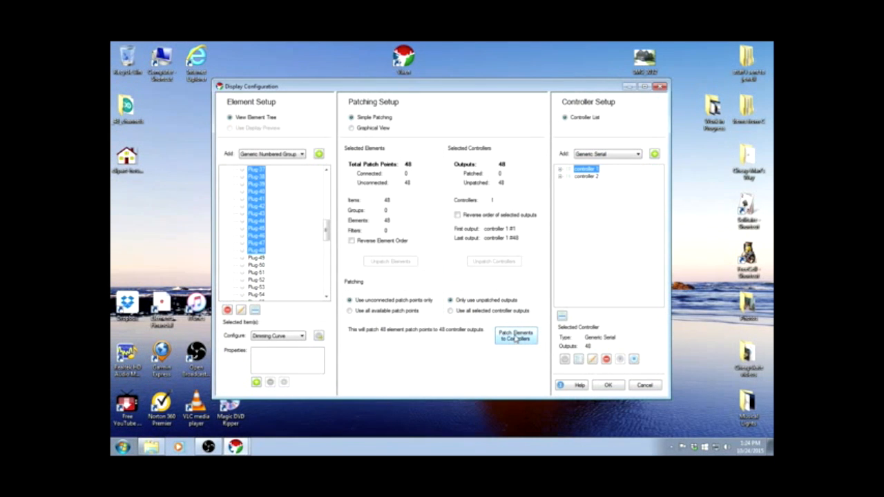
Patch Plugs 1-48 to controller 1's 48 outputs and confirm the Patching Complete message
{"action": "left_click", "coordinate": [515, 335]}
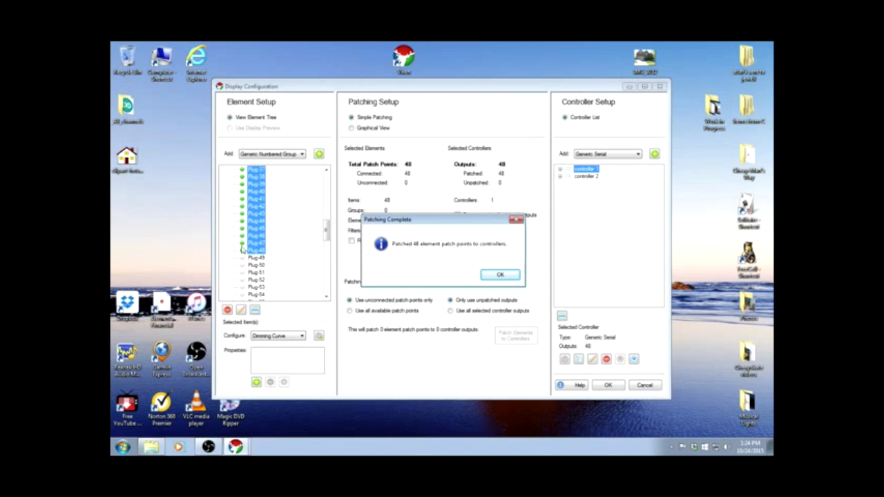
{"action": "mouse_move", "coordinate": [427, 254]}
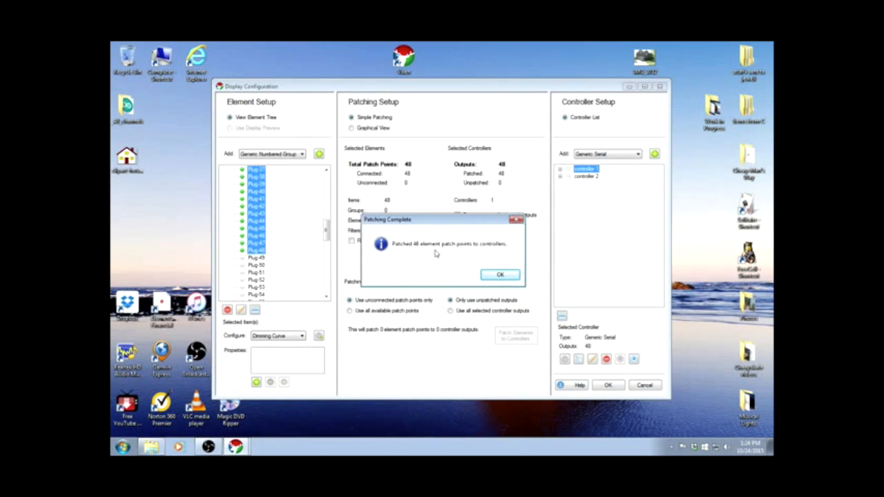
{"action": "mouse_move", "coordinate": [504, 270]}
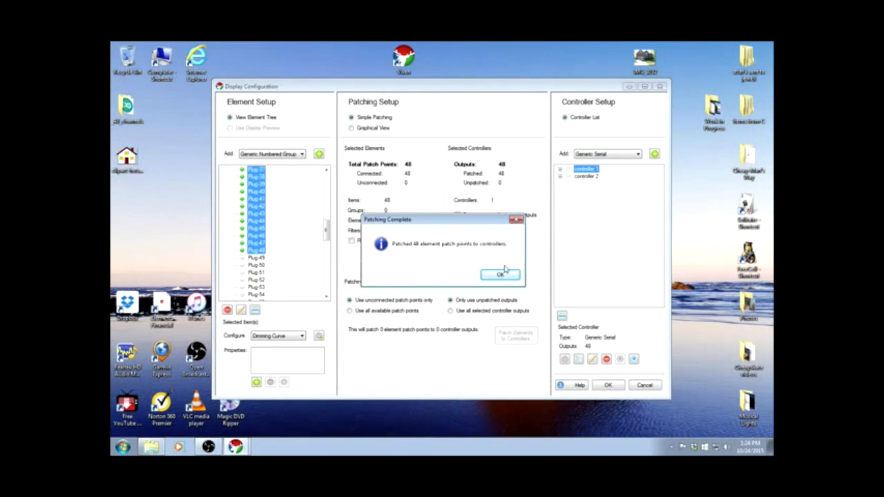
{"action": "left_click", "coordinate": [500, 273]}
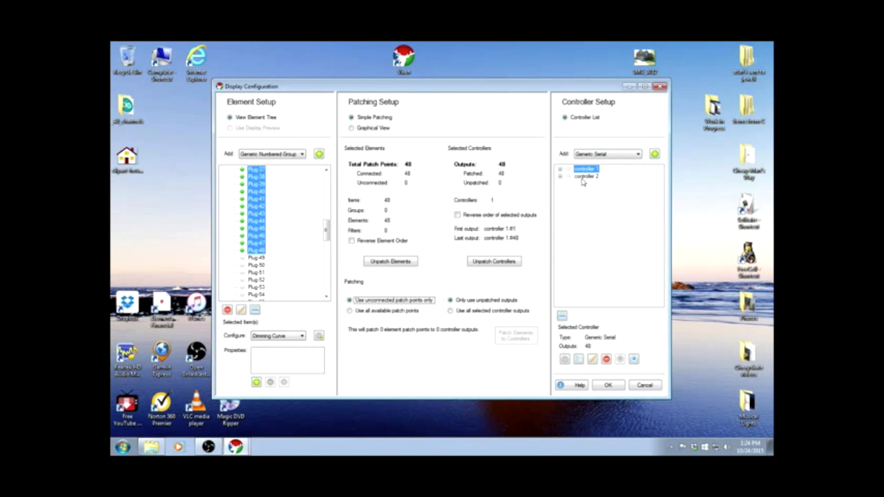
Patch Plug 49 through Plug 96 to controller 2's 48 outputs and confirm completion
{"action": "left_click", "coordinate": [586, 177]}
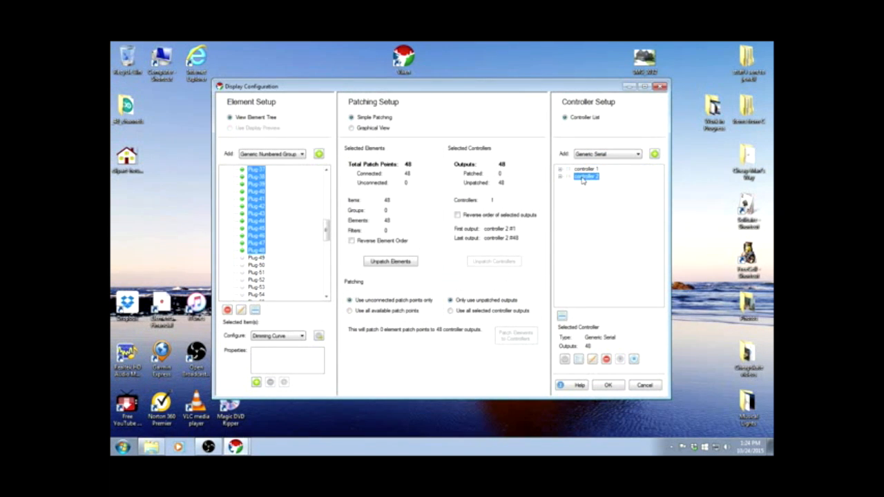
{"action": "mouse_move", "coordinate": [306, 251]}
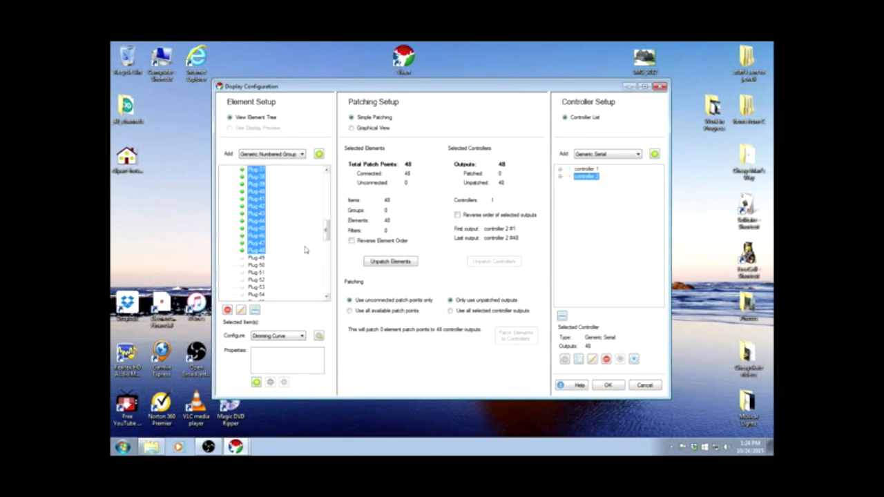
{"action": "left_click", "coordinate": [257, 258]}
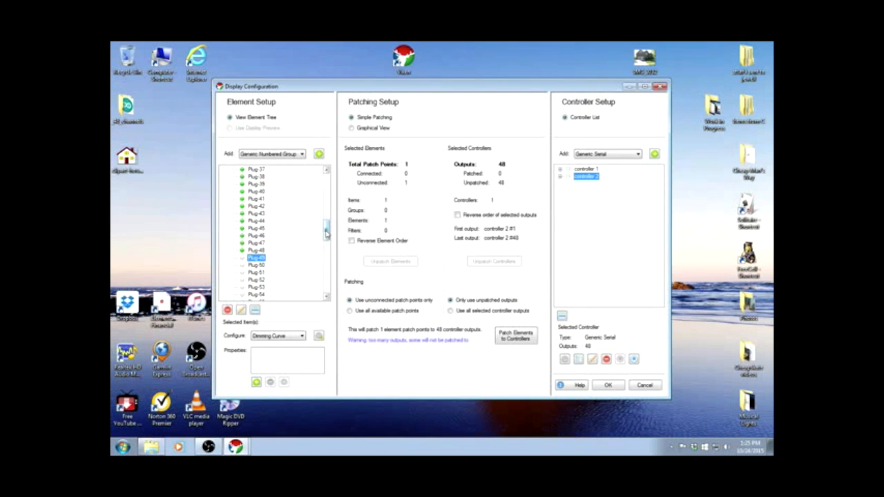
{"action": "scroll", "scroll_direction": "down", "scroll_amount": 3}
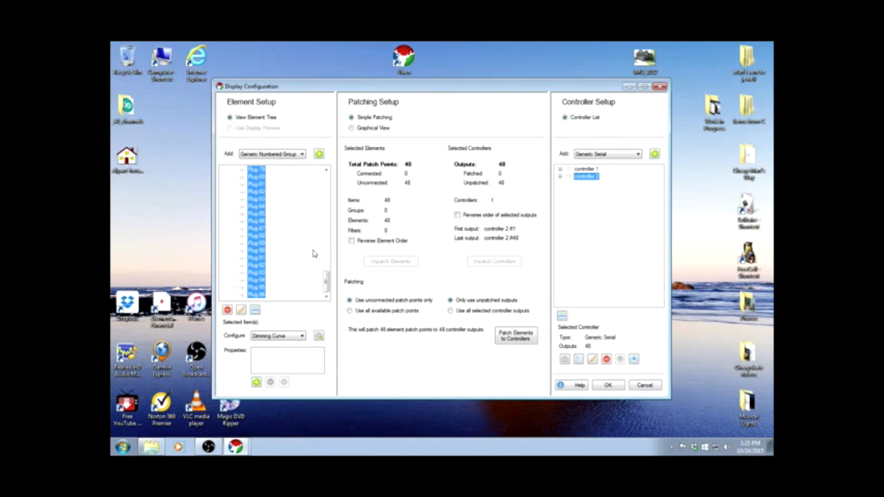
{"action": "left_click", "coordinate": [516, 337]}
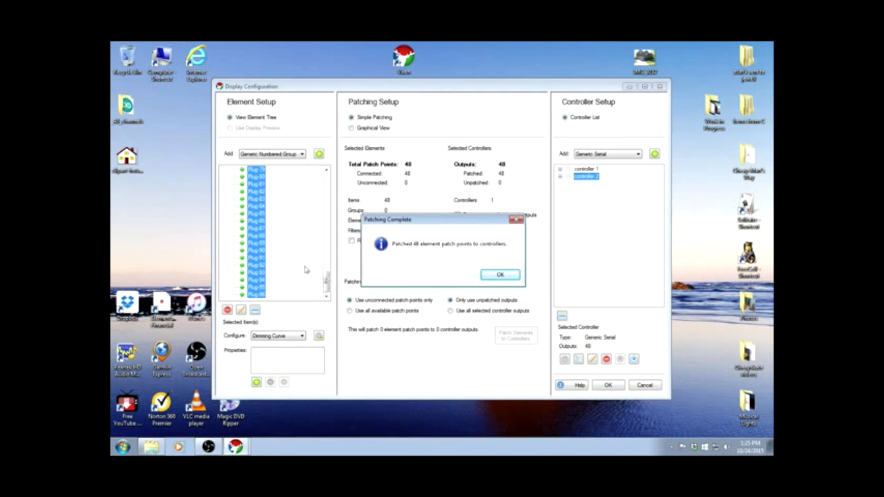
{"action": "left_click", "coordinate": [500, 274]}
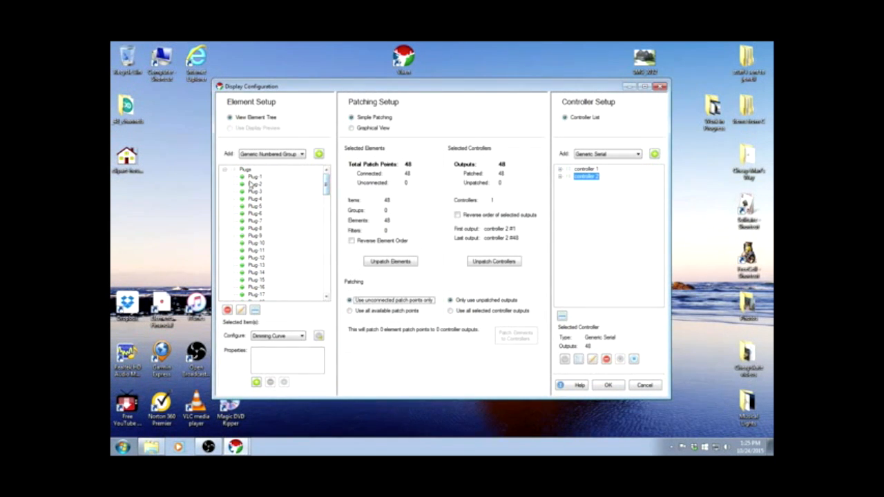
{"action": "scroll", "scroll_direction": "down", "scroll_amount": 3}
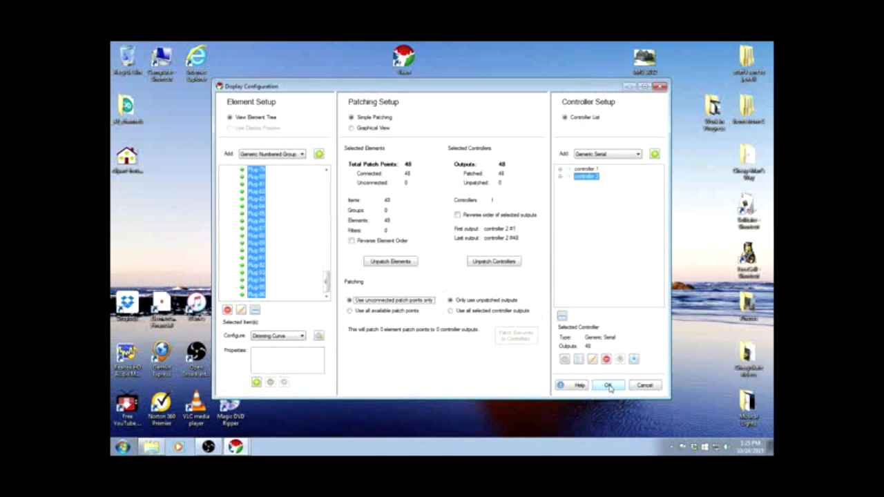
Save the Display Configuration and begin adding a new preview in Setup Previews
{"action": "left_click", "coordinate": [608, 384]}
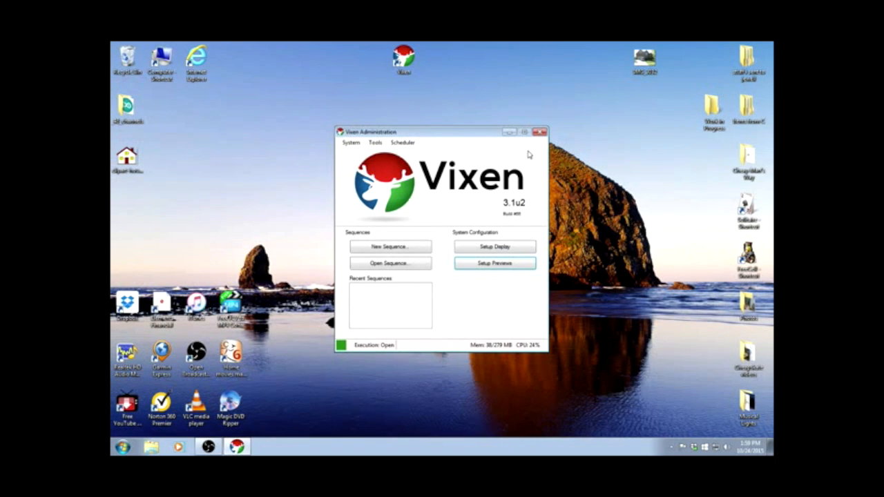
{"action": "left_click", "coordinate": [495, 262]}
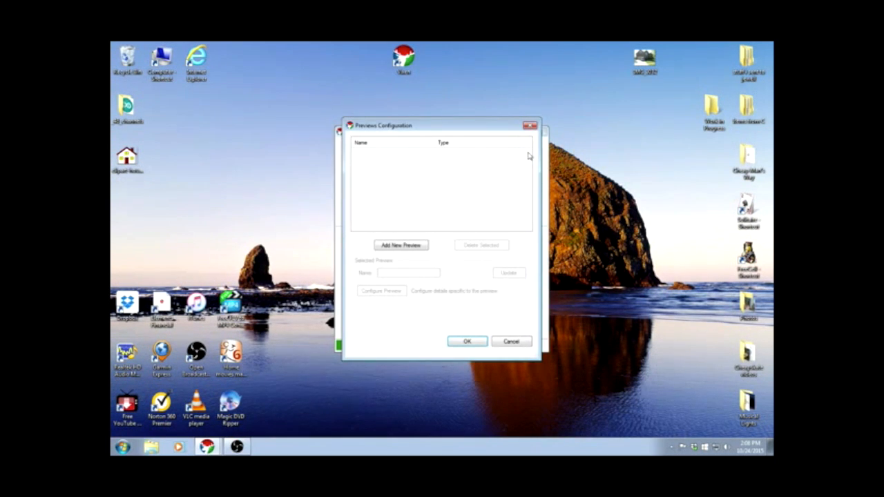
{"action": "mouse_move", "coordinate": [510, 182]}
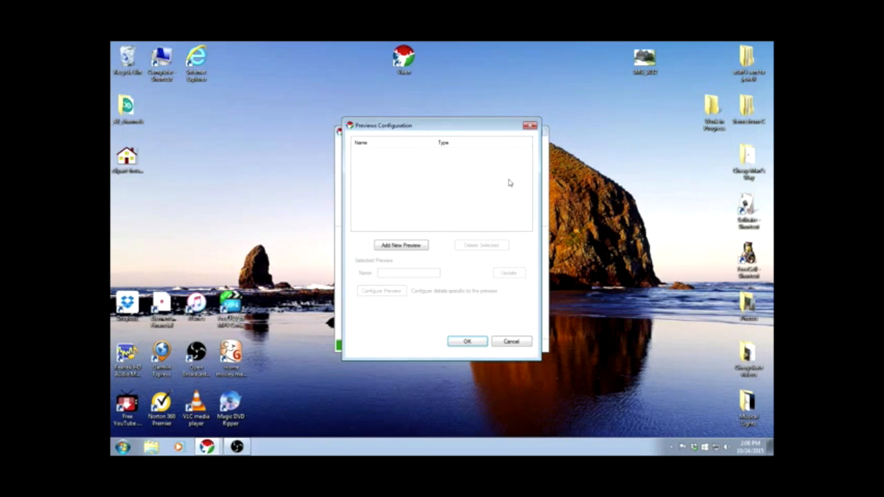
{"action": "mouse_move", "coordinate": [484, 209]}
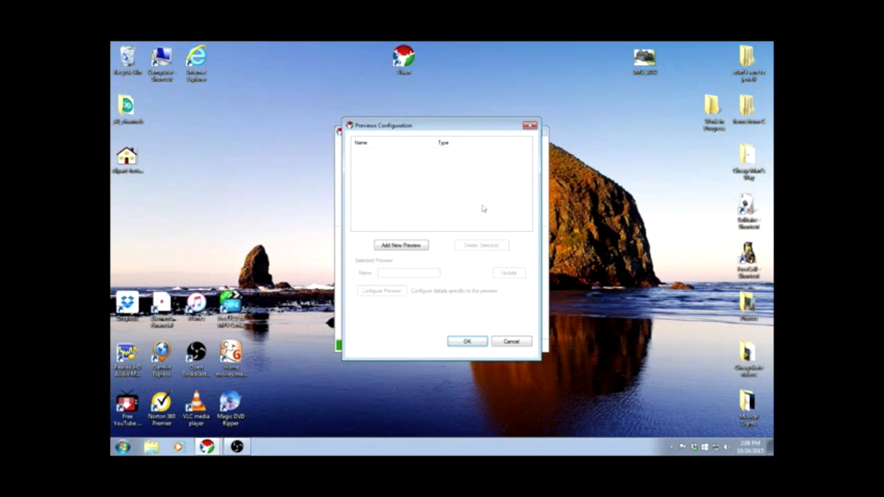
{"action": "left_click", "coordinate": [401, 245]}
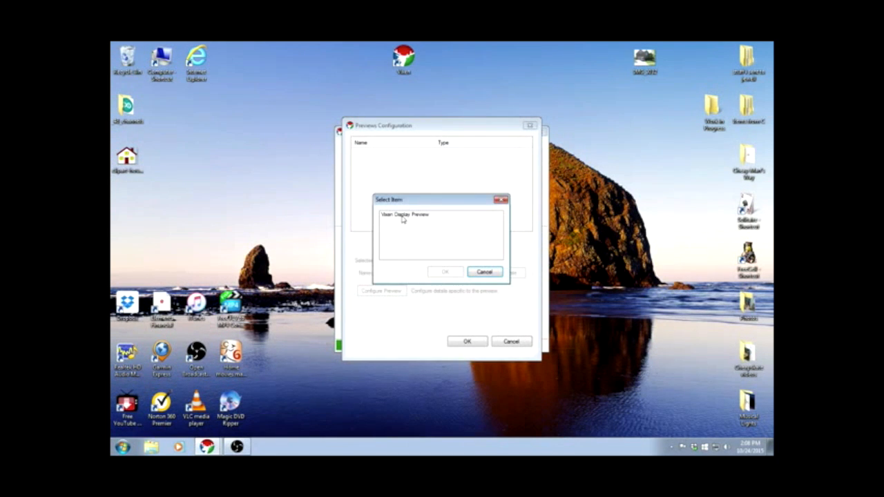
Choose Vixen Display Preview as the new preview type, giving an empty 0-light preview window
{"action": "left_click", "coordinate": [403, 215]}
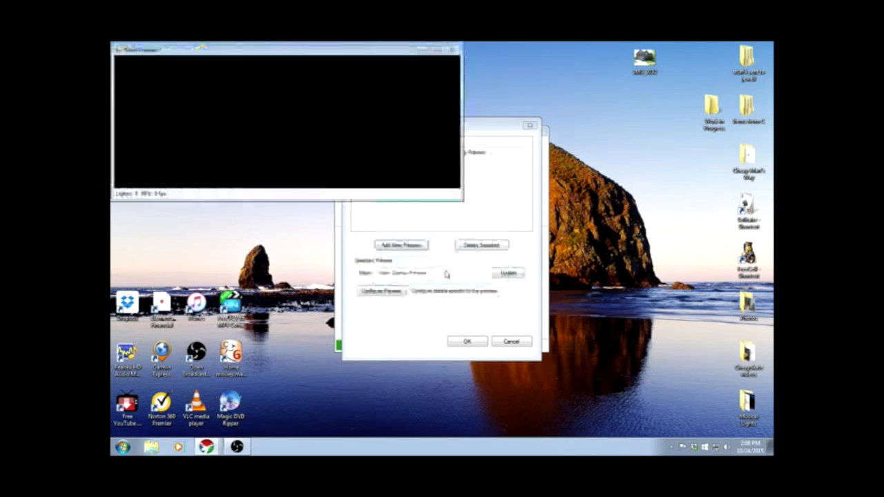
{"action": "left_click", "coordinate": [400, 245]}
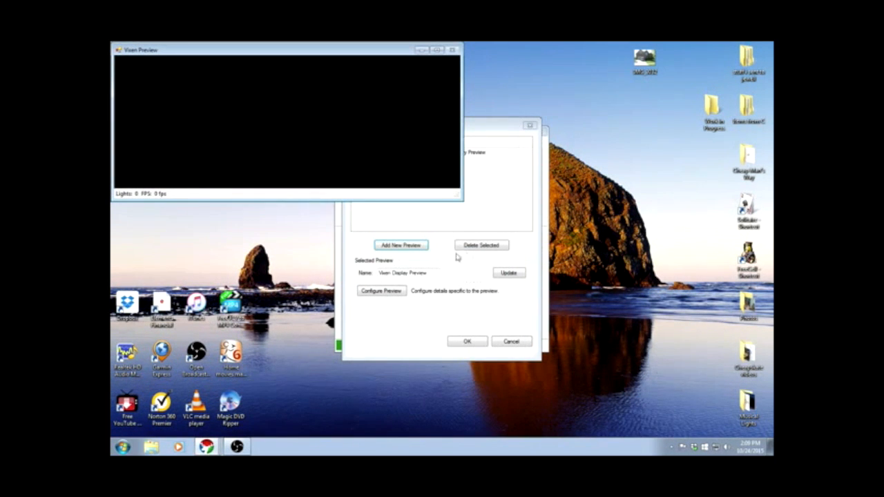
{"action": "mouse_move", "coordinate": [399, 102]}
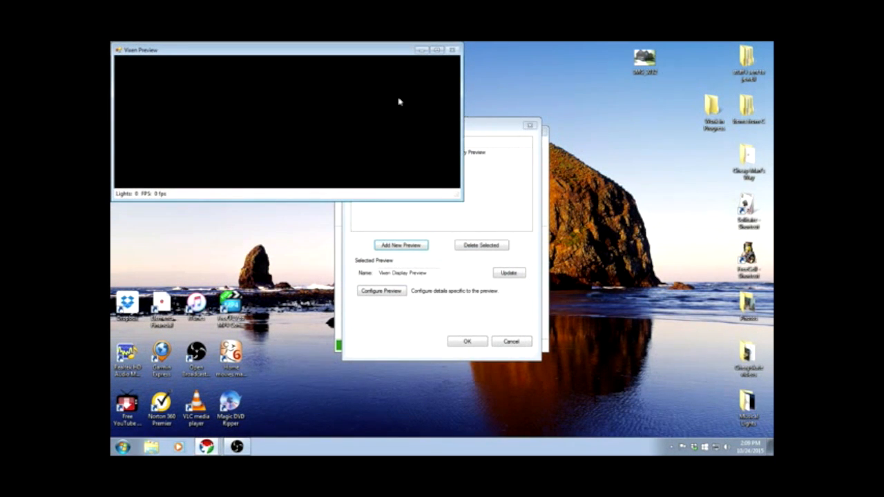
{"action": "mouse_move", "coordinate": [348, 130]}
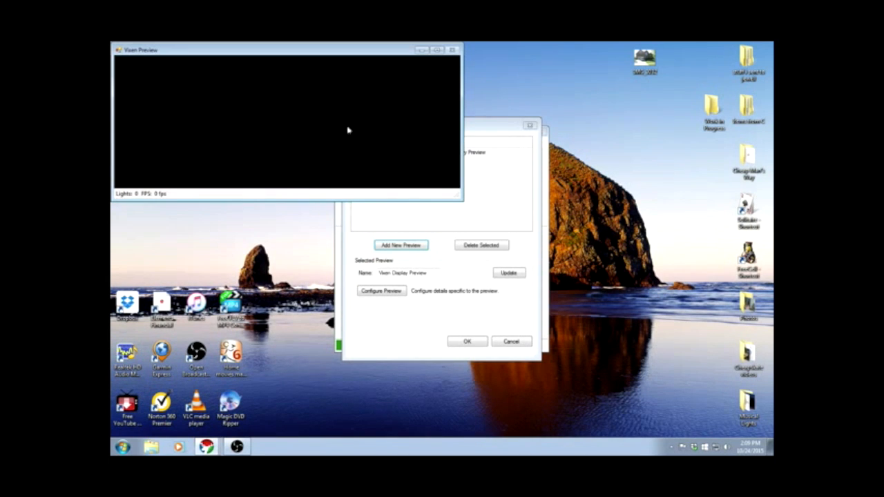
{"action": "mouse_move", "coordinate": [321, 113]}
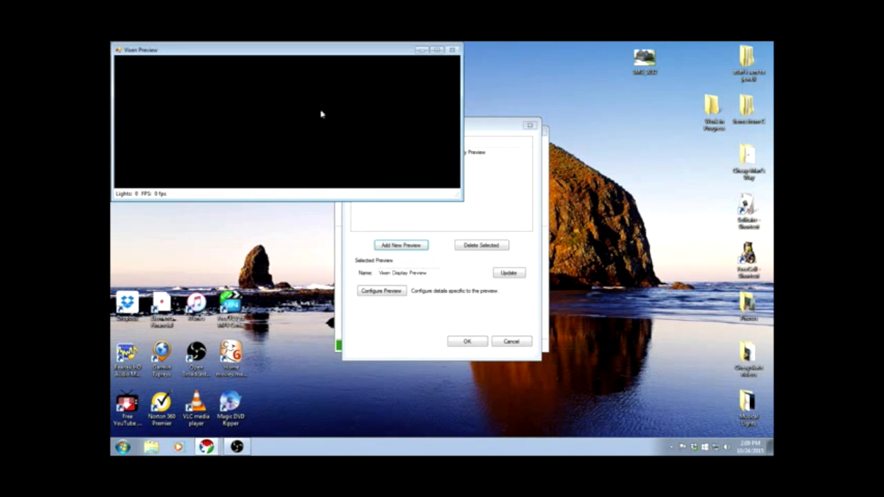
{"action": "mouse_move", "coordinate": [371, 90]}
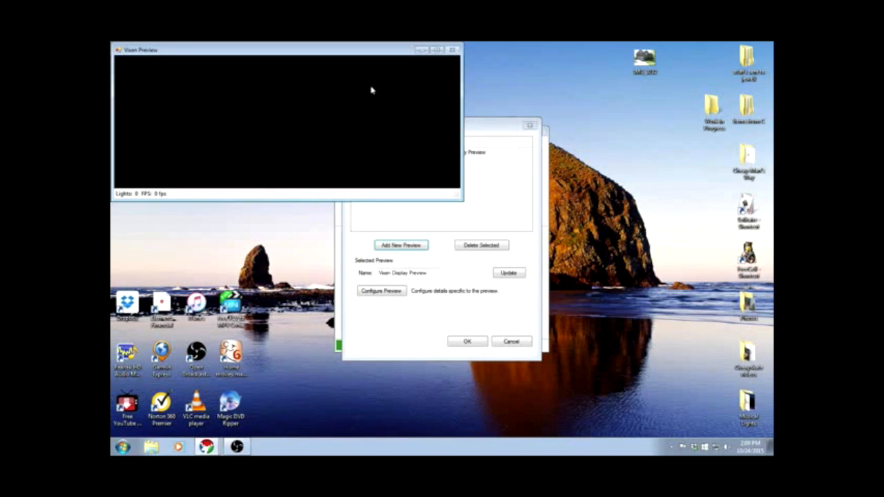
{"action": "mouse_move", "coordinate": [377, 52]}
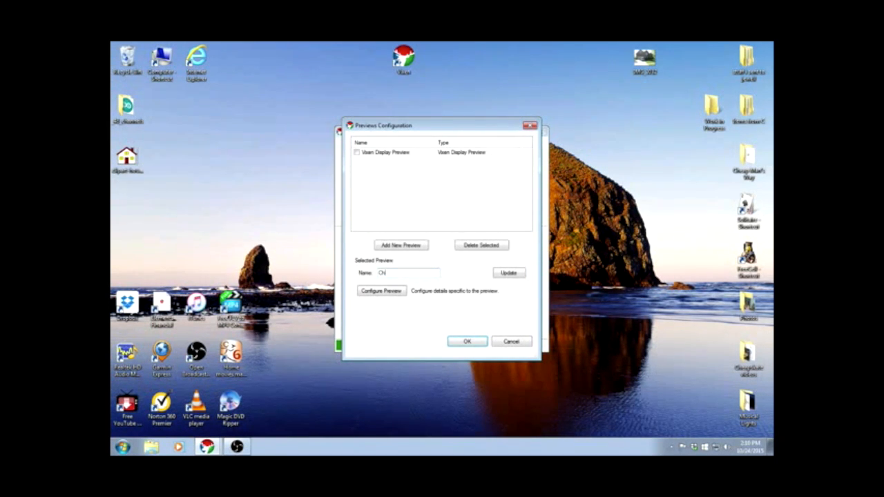
Name the preview Christmas 2015, update it and save the preview configuration
{"action": "type", "text": "Christmas 2015"}
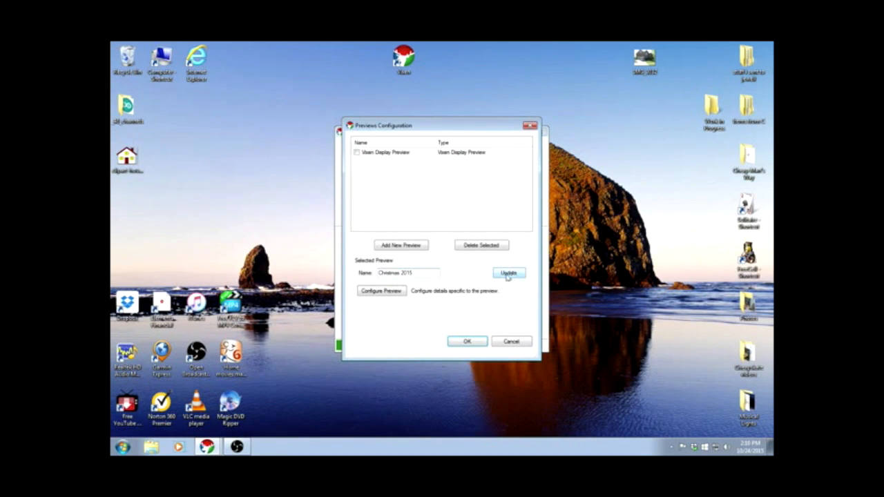
{"action": "left_click", "coordinate": [508, 273]}
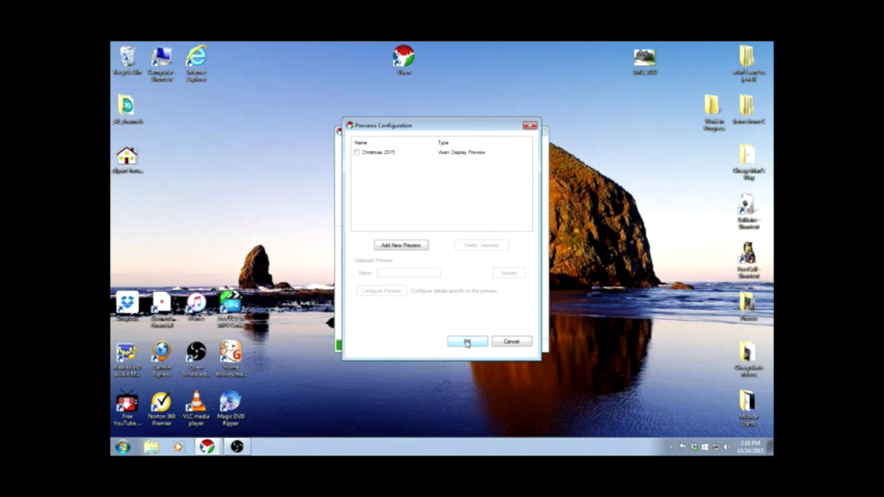
{"action": "left_click", "coordinate": [466, 342]}
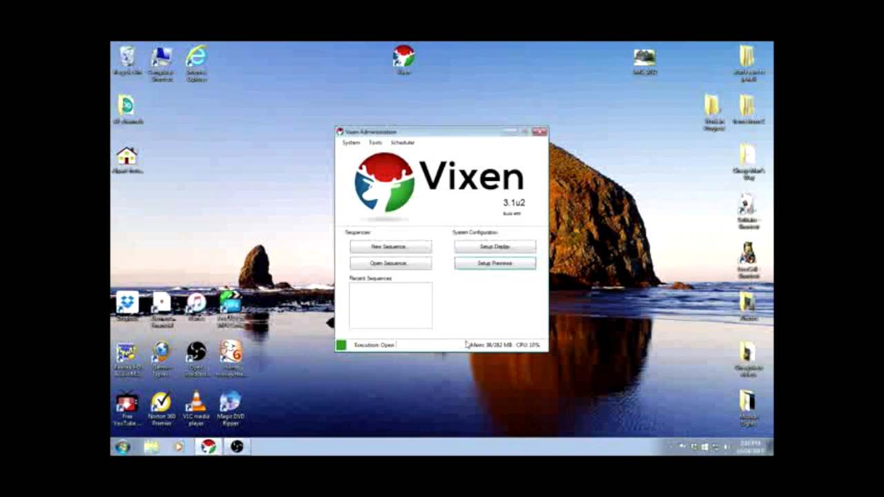